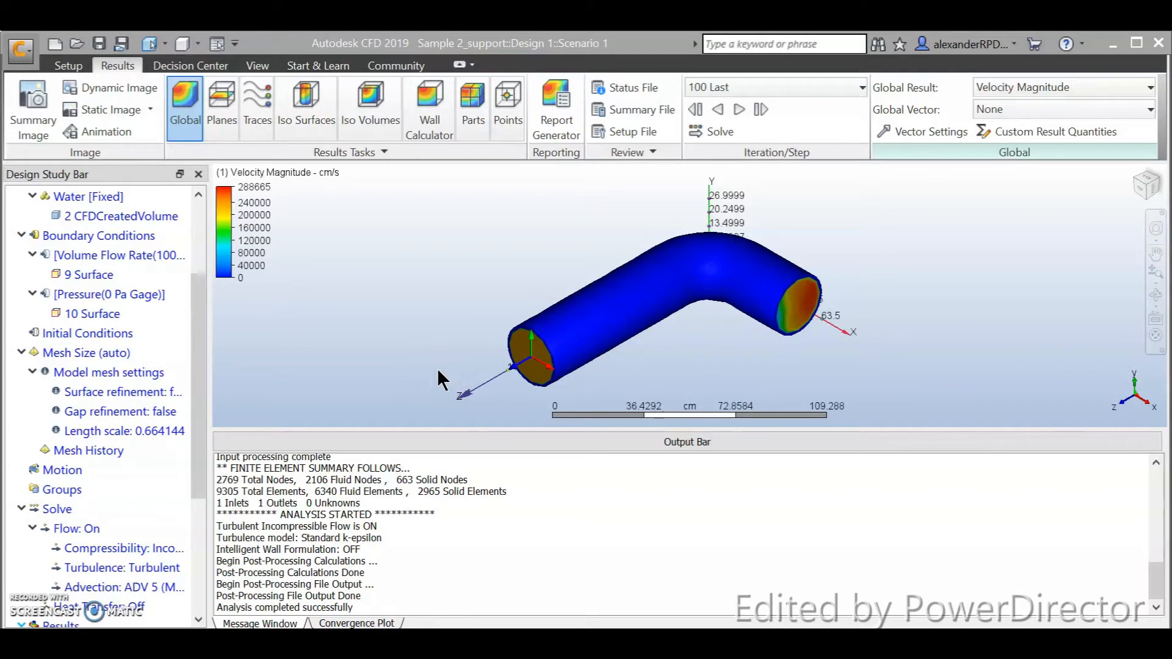
Step: Uncheck Part1.Solid1 under PVC so only the water volume's velocity magnitude shows
{"action": "scroll", "scroll_direction": "down", "scroll_amount": 3}
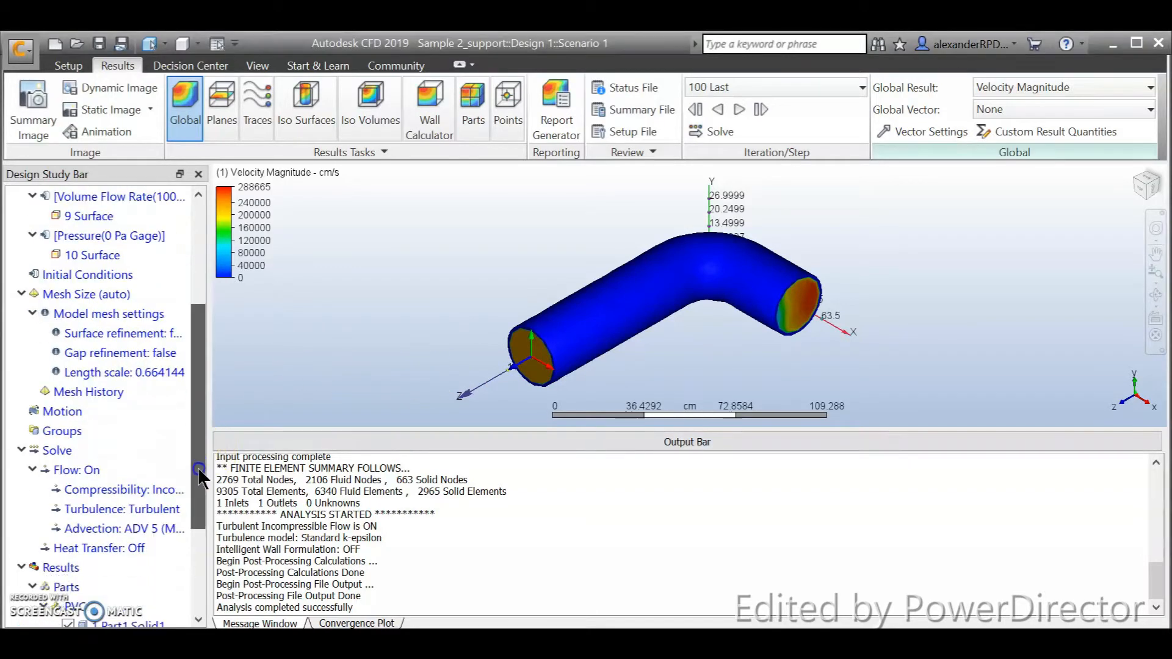
{"action": "scroll", "scroll_direction": "down", "scroll_amount": 3}
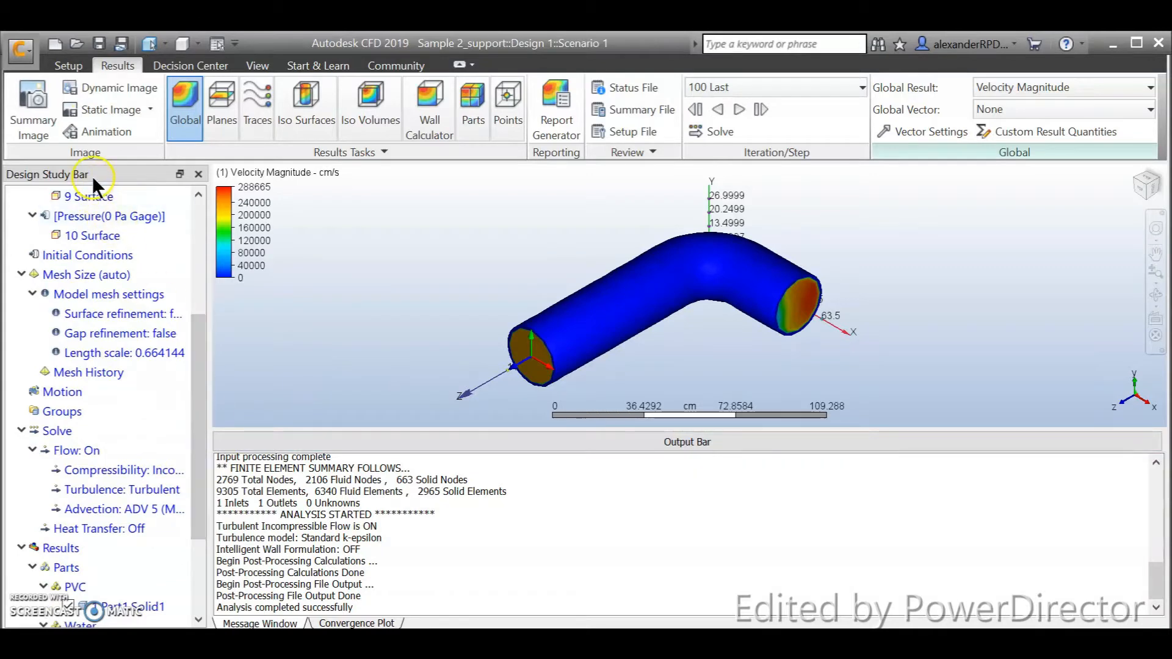
{"action": "scroll", "scroll_direction": "down", "scroll_amount": 3}
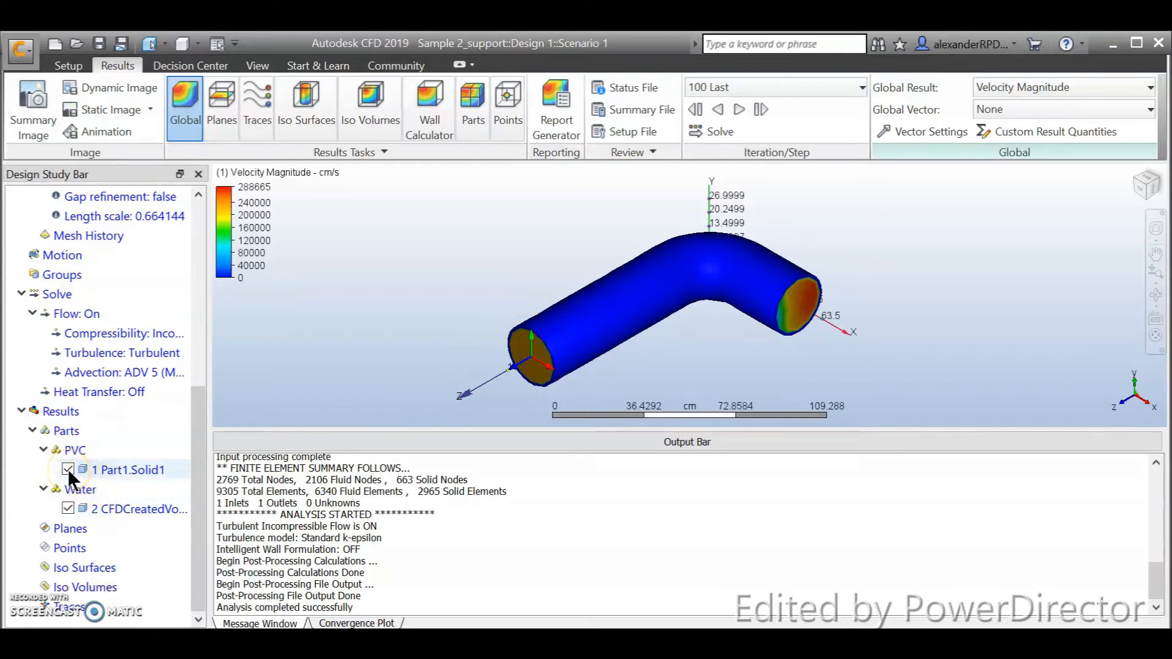
{"action": "left_click", "coordinate": [67, 469]}
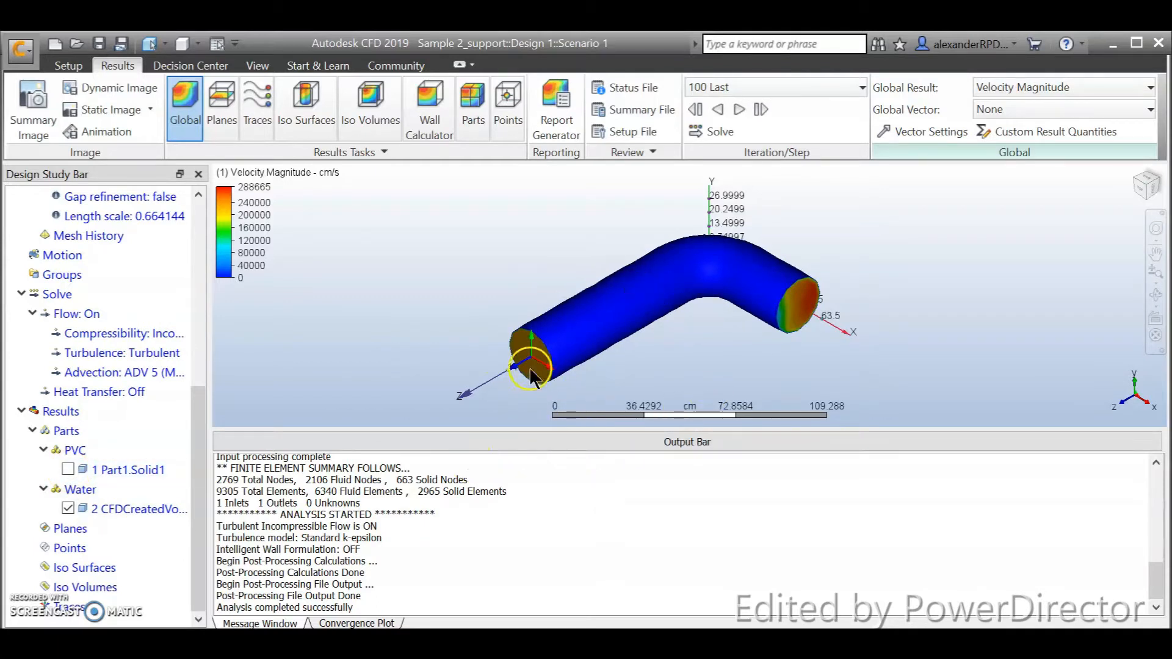
{"action": "left_click", "coordinate": [67, 469]}
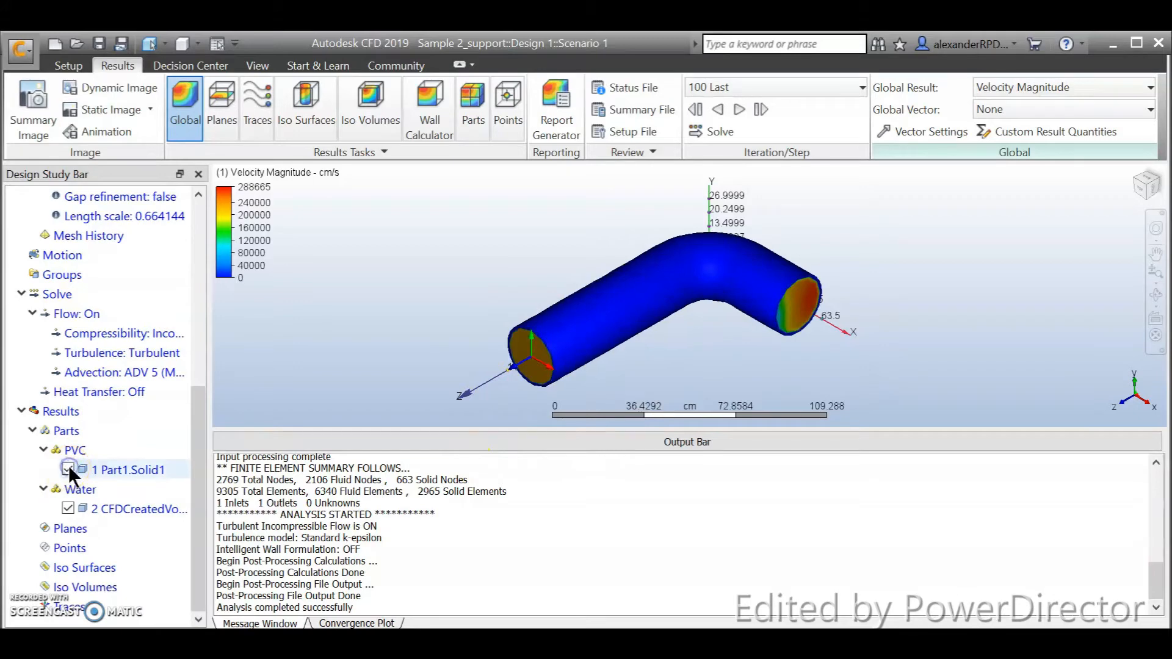
{"action": "left_click", "coordinate": [68, 469]}
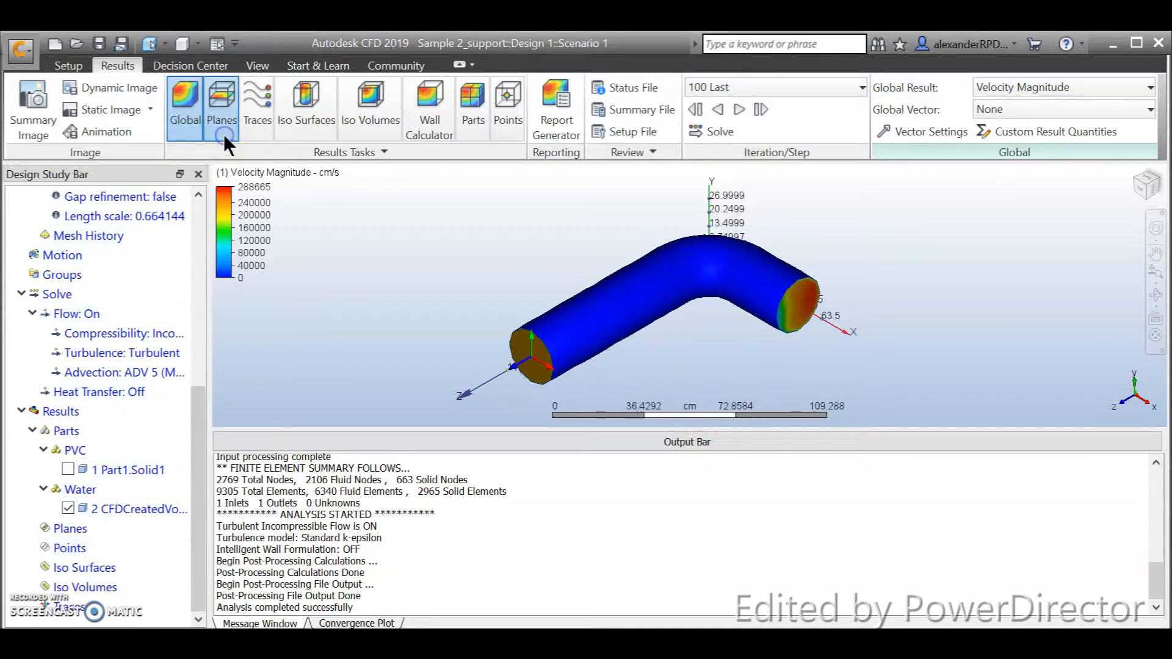
Step: Create Plane 1 from the Planes results task to show velocity magnitude near the elbow
{"action": "left_click", "coordinate": [221, 105]}
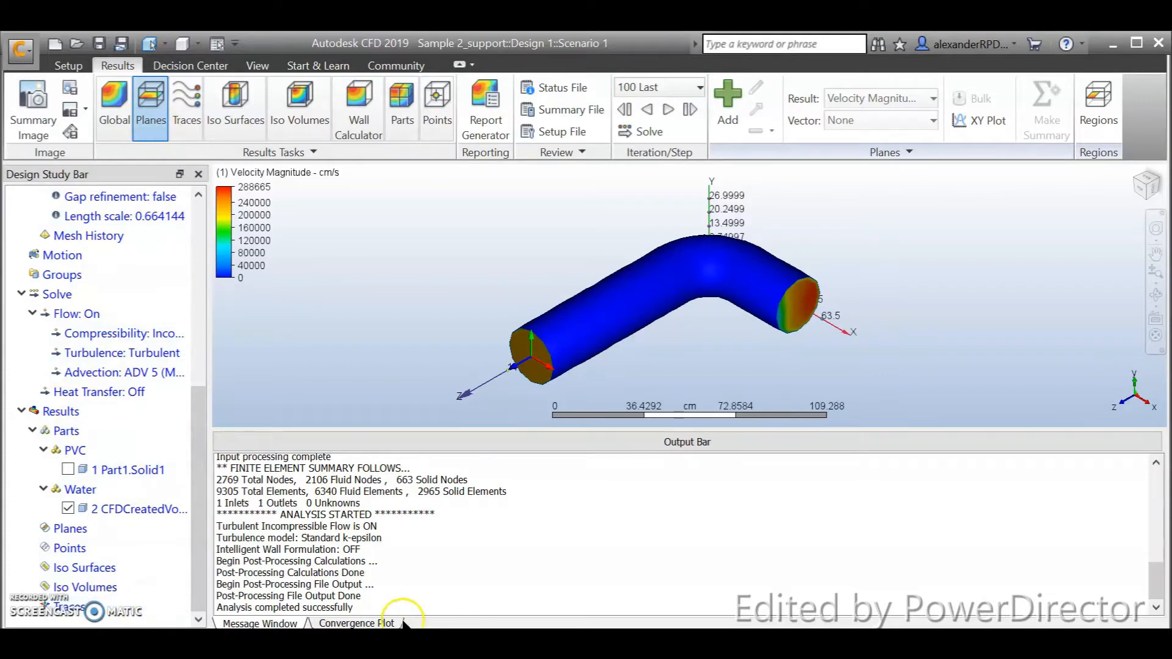
{"action": "mouse_move", "coordinate": [664, 468]}
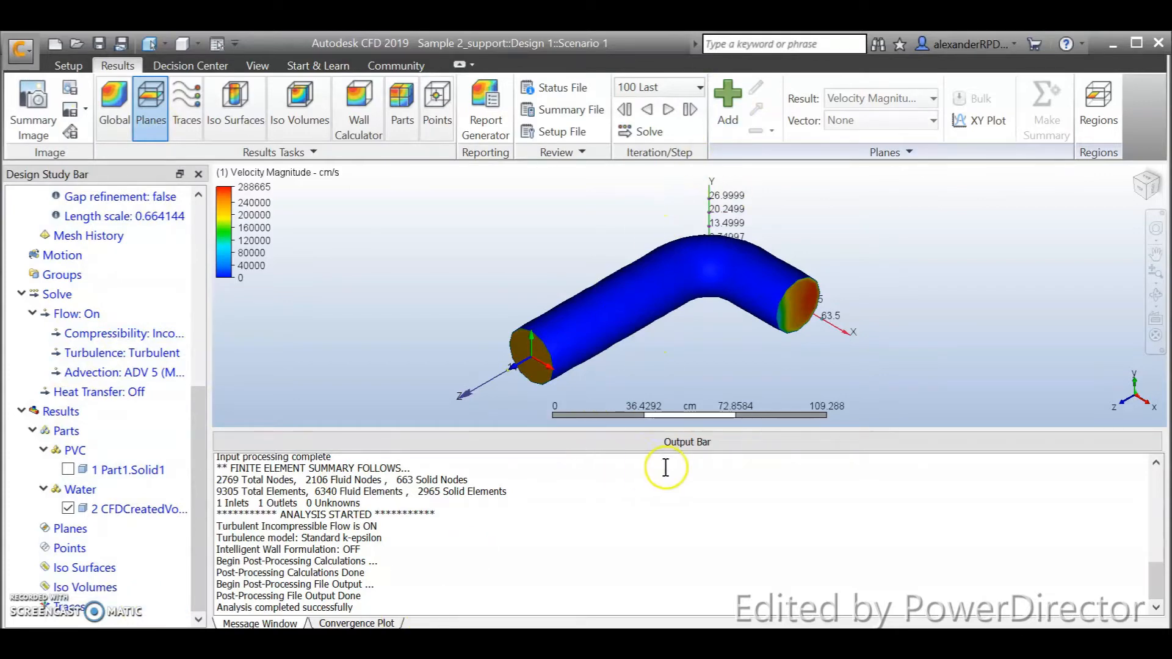
{"action": "mouse_move", "coordinate": [660, 477]}
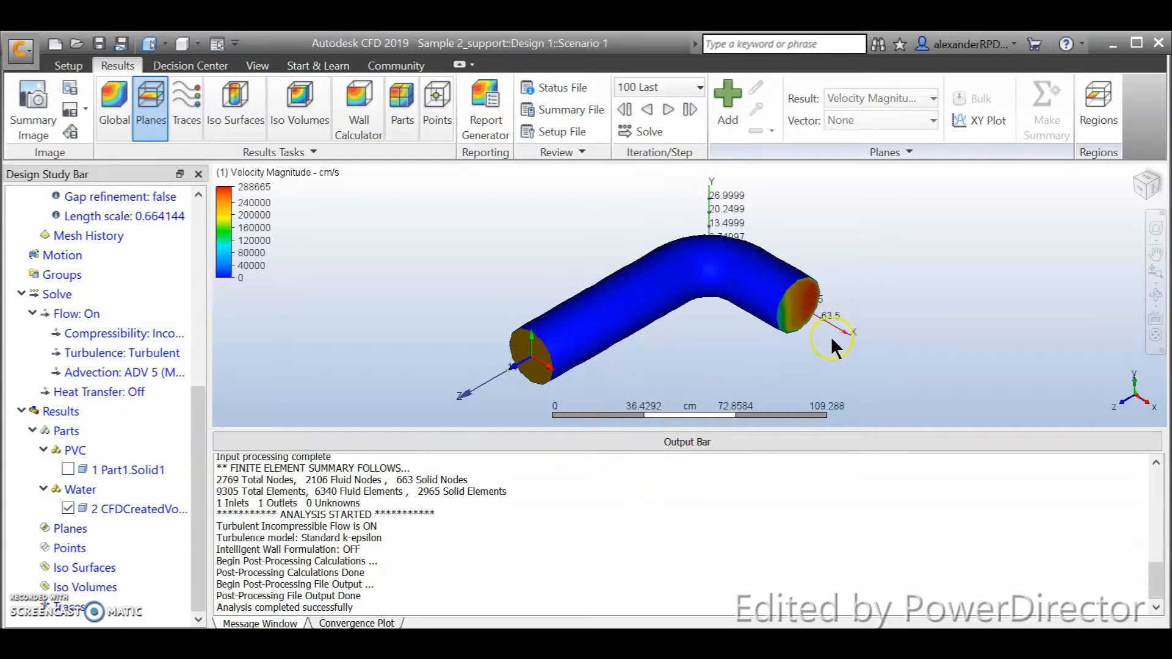
{"action": "mouse_move", "coordinate": [862, 321]}
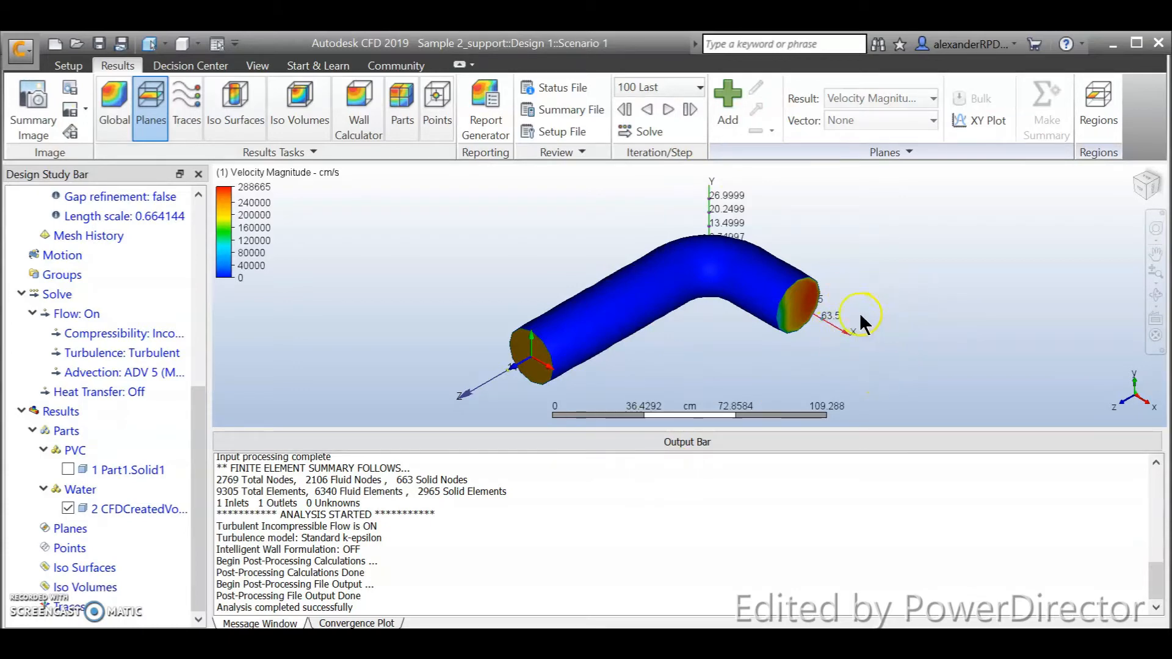
{"action": "mouse_move", "coordinate": [761, 394]}
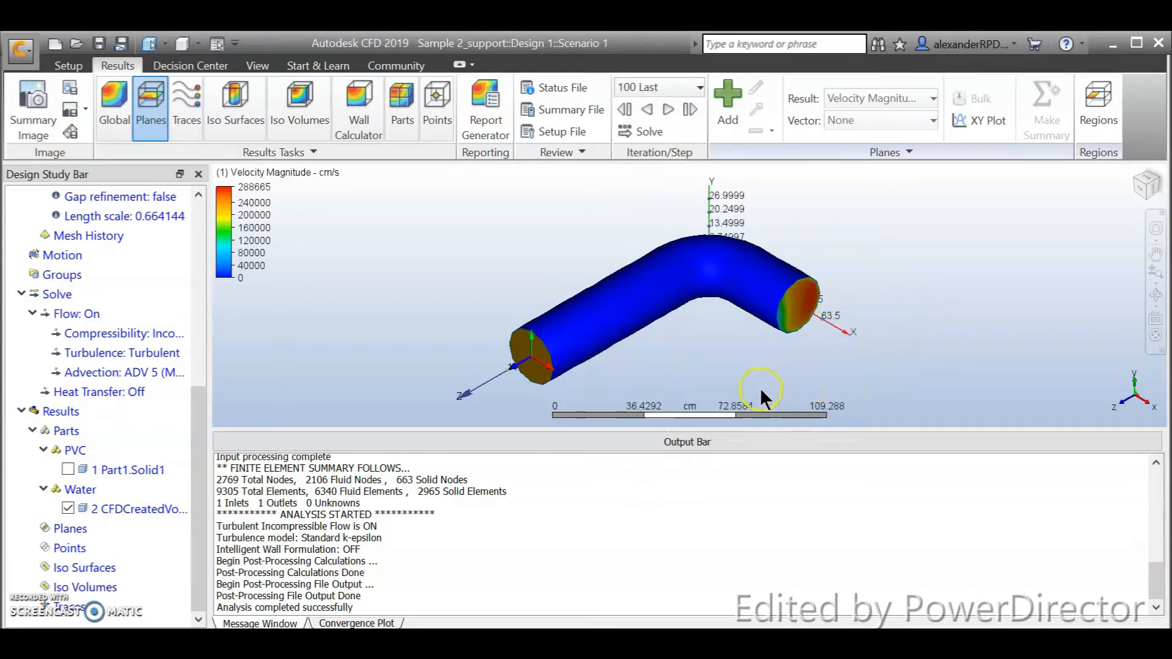
{"action": "left_click", "coordinate": [725, 105]}
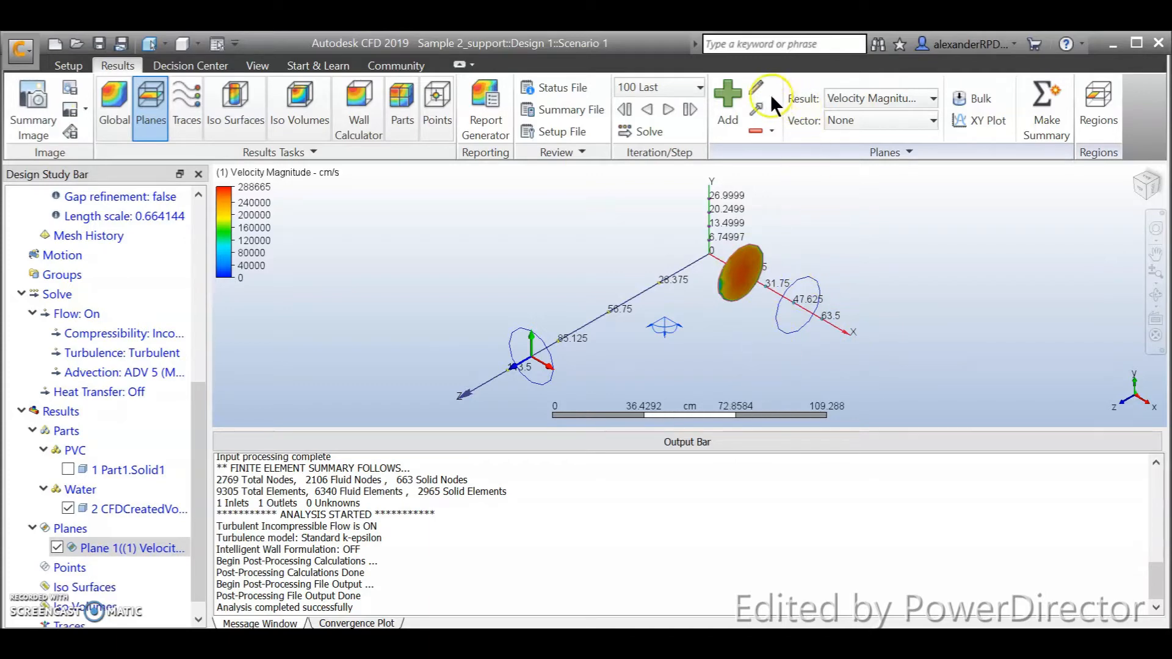
{"action": "mouse_move", "coordinate": [756, 88]}
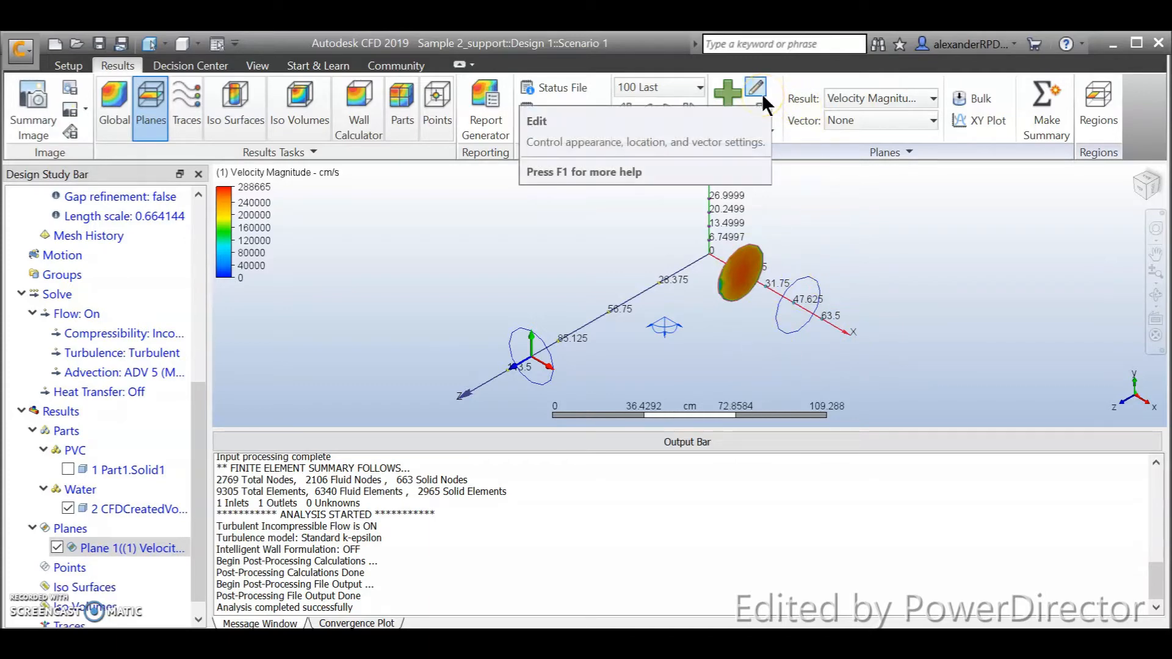
Step: Bring up Plane Control for Plane 1 and begin editing its normal toward 0, 1, 0
{"action": "left_click", "coordinate": [755, 87]}
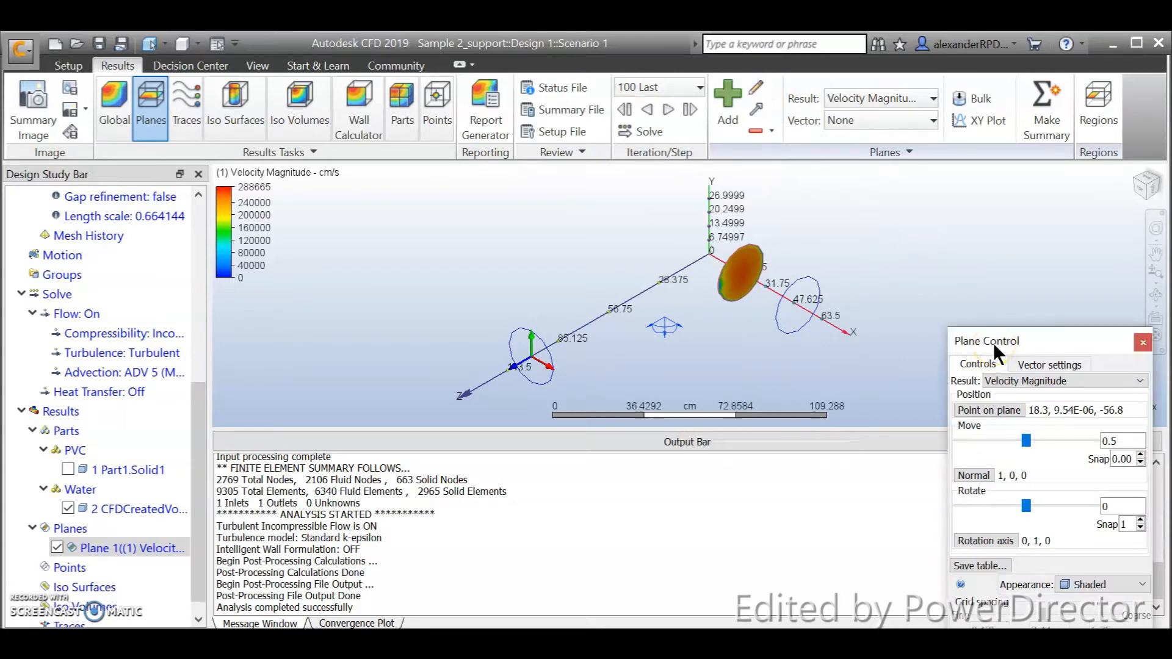
{"action": "left_click_drag", "start_coordinate": [985, 341], "coordinate": [960, 132]}
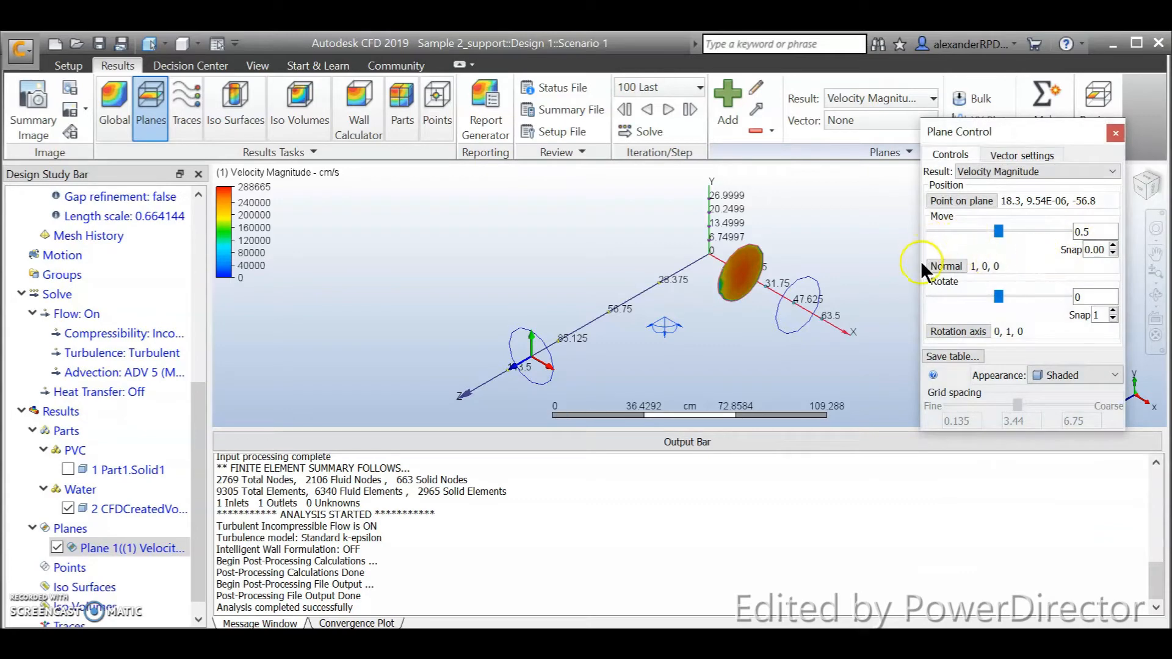
{"action": "mouse_move", "coordinate": [979, 279]}
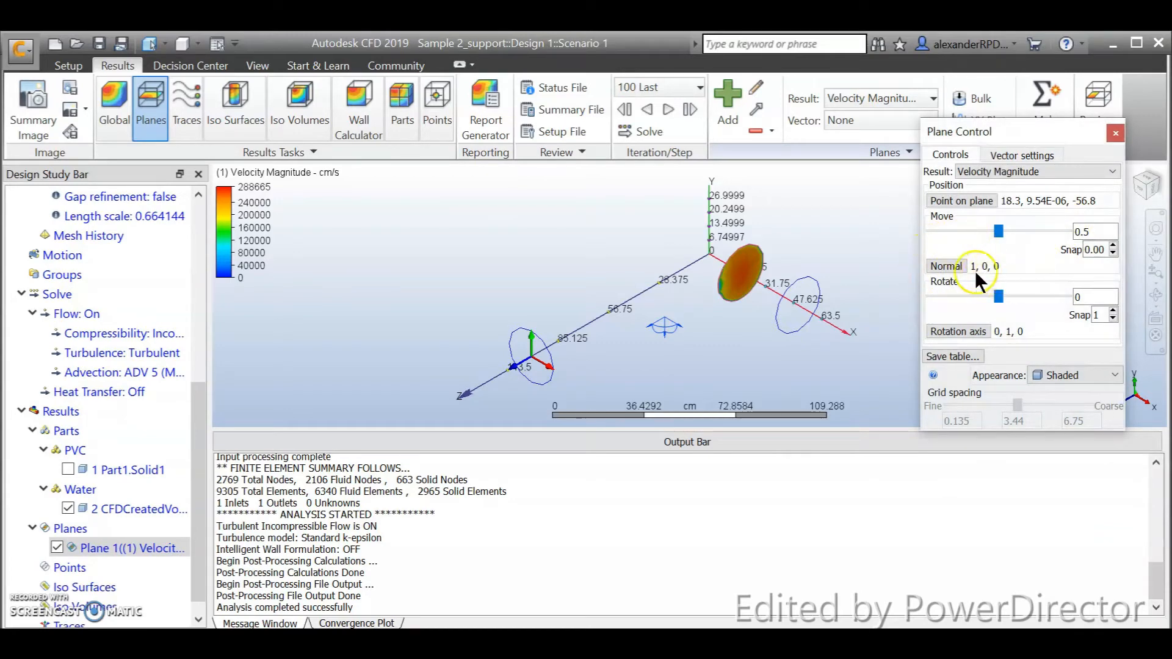
{"action": "mouse_move", "coordinate": [986, 281]}
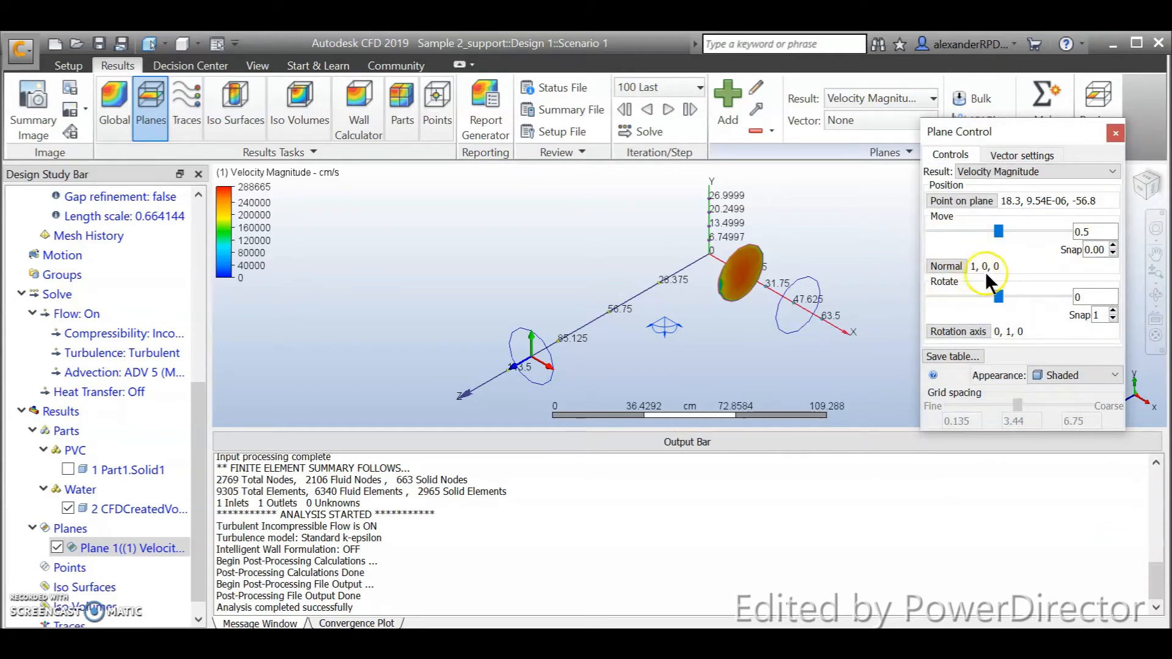
{"action": "mouse_move", "coordinate": [981, 278]}
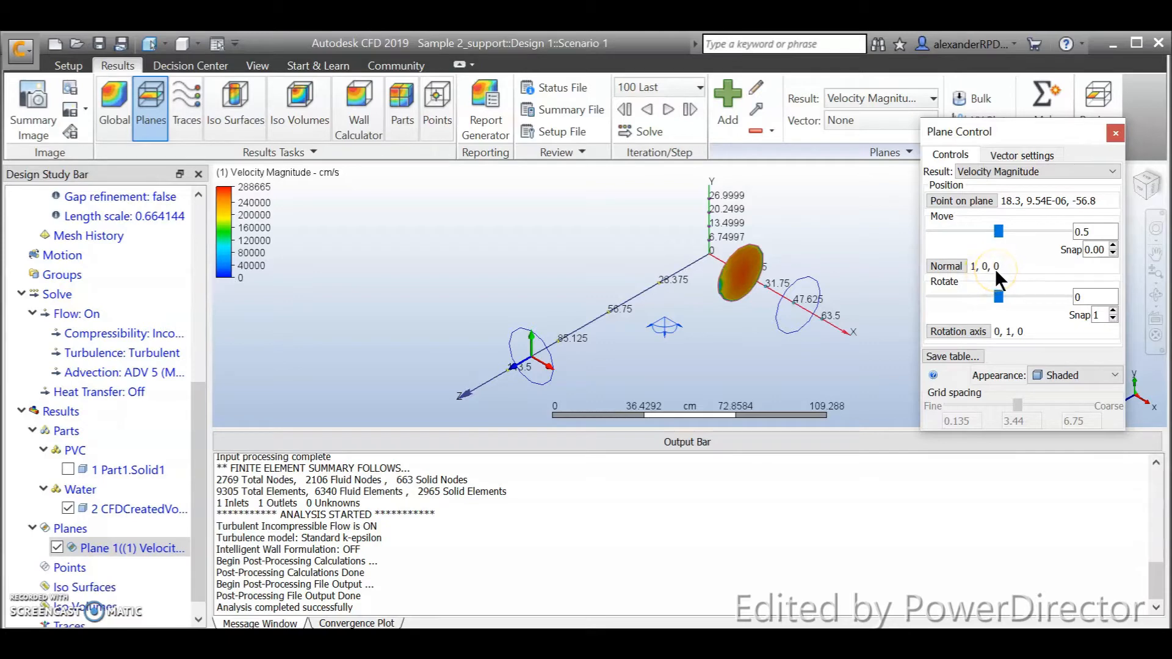
{"action": "mouse_move", "coordinate": [976, 278]}
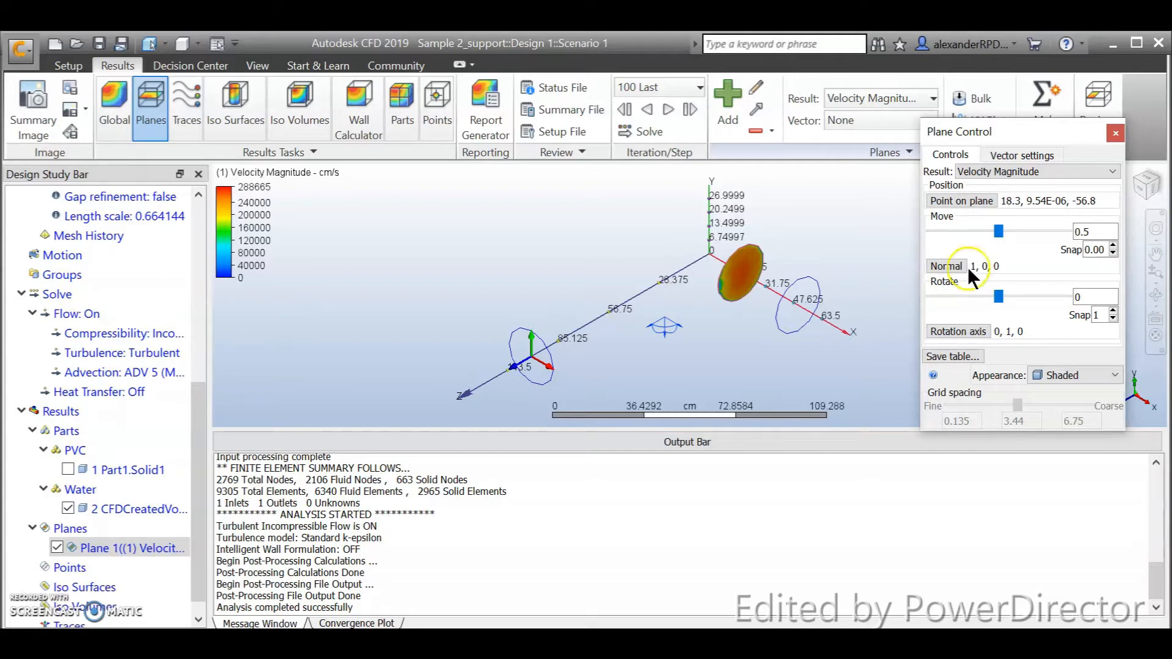
{"action": "left_click", "coordinate": [946, 266]}
{"action": "type", "text": "1"}
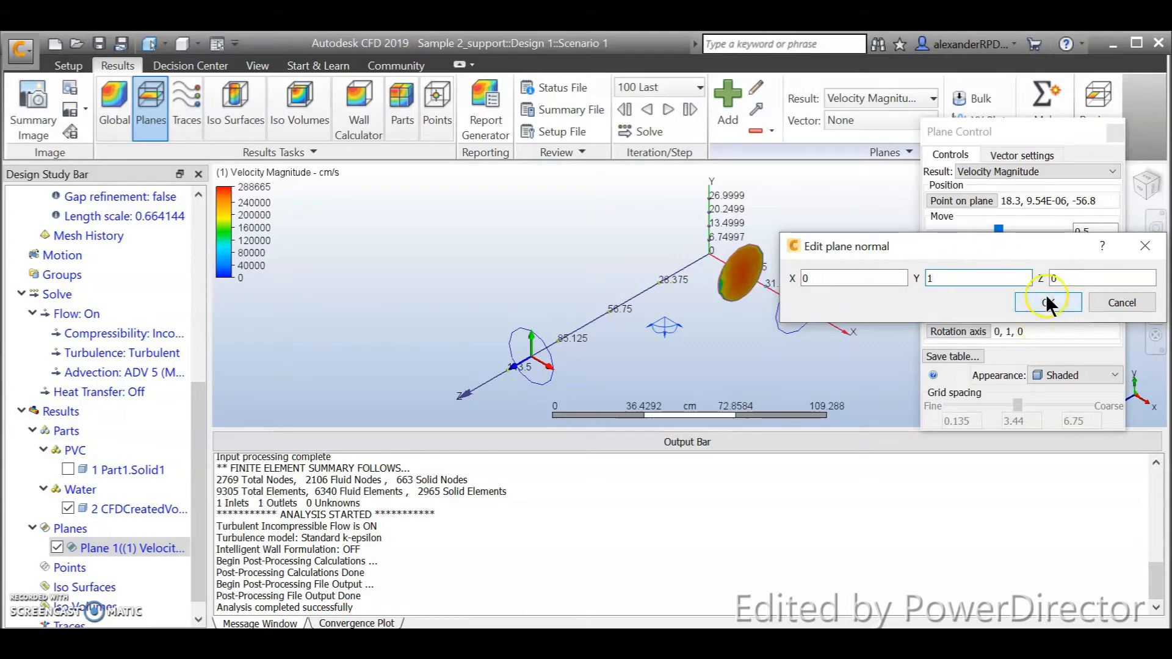
Step: Apply the 0, 1, 0 normal and slide the plane to about 0.5, mid-way through the pipe
{"action": "left_click", "coordinate": [1043, 301]}
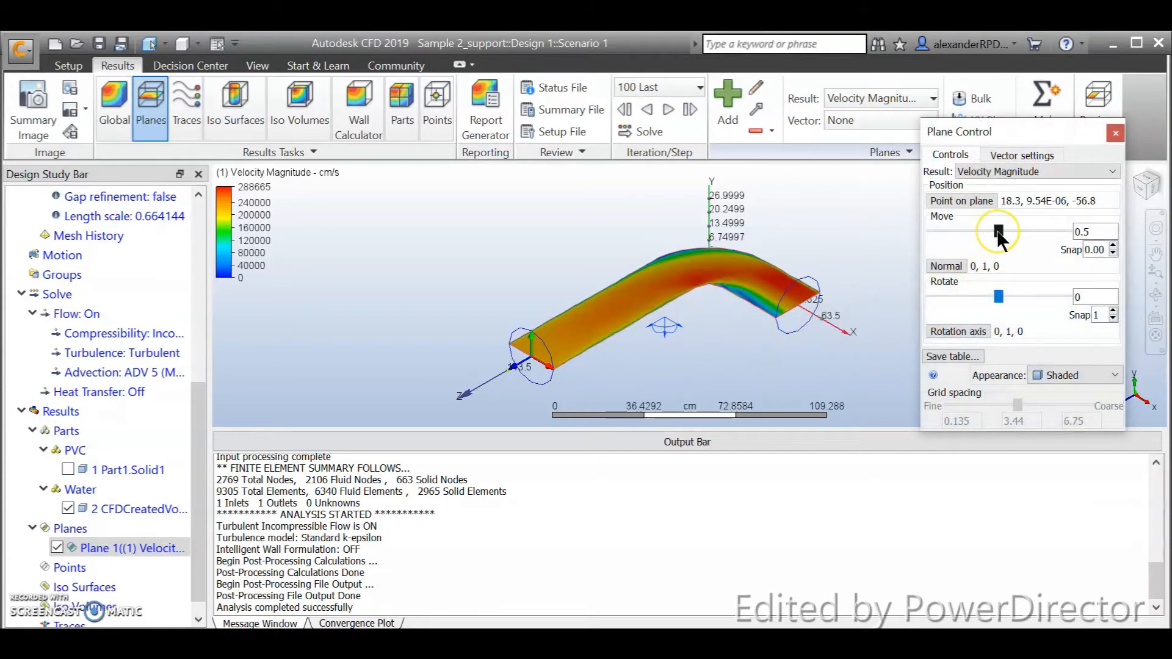
{"action": "left_click_drag", "start_coordinate": [1001, 231], "coordinate": [993, 231]}
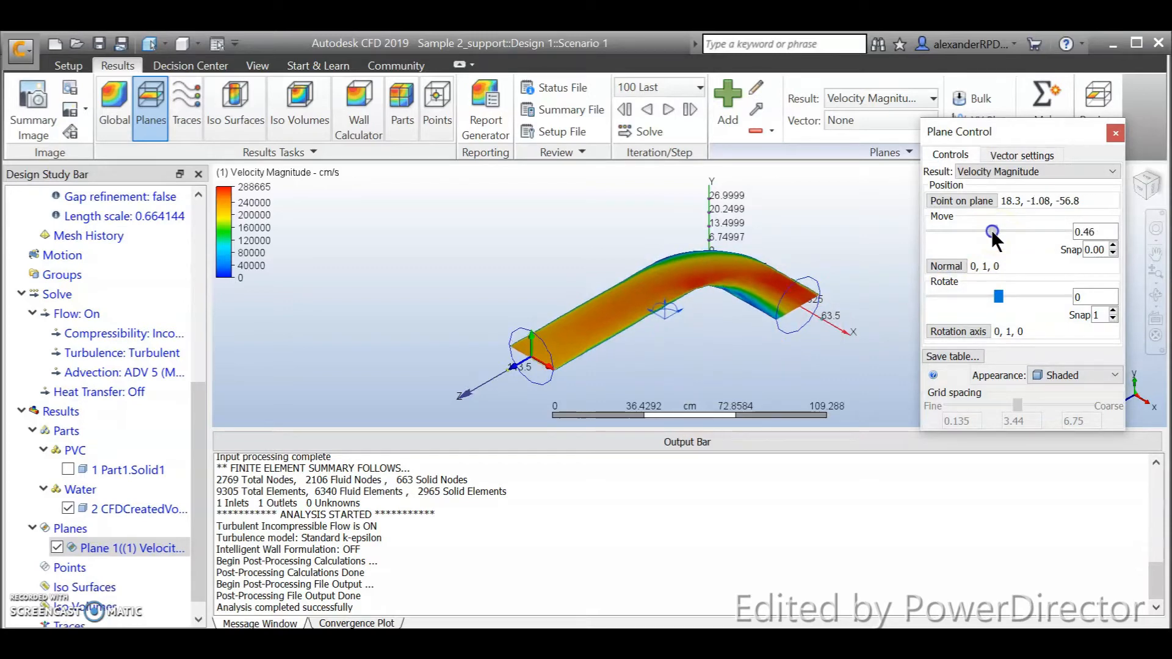
{"action": "left_click_drag", "start_coordinate": [993, 232], "coordinate": [944, 232]}
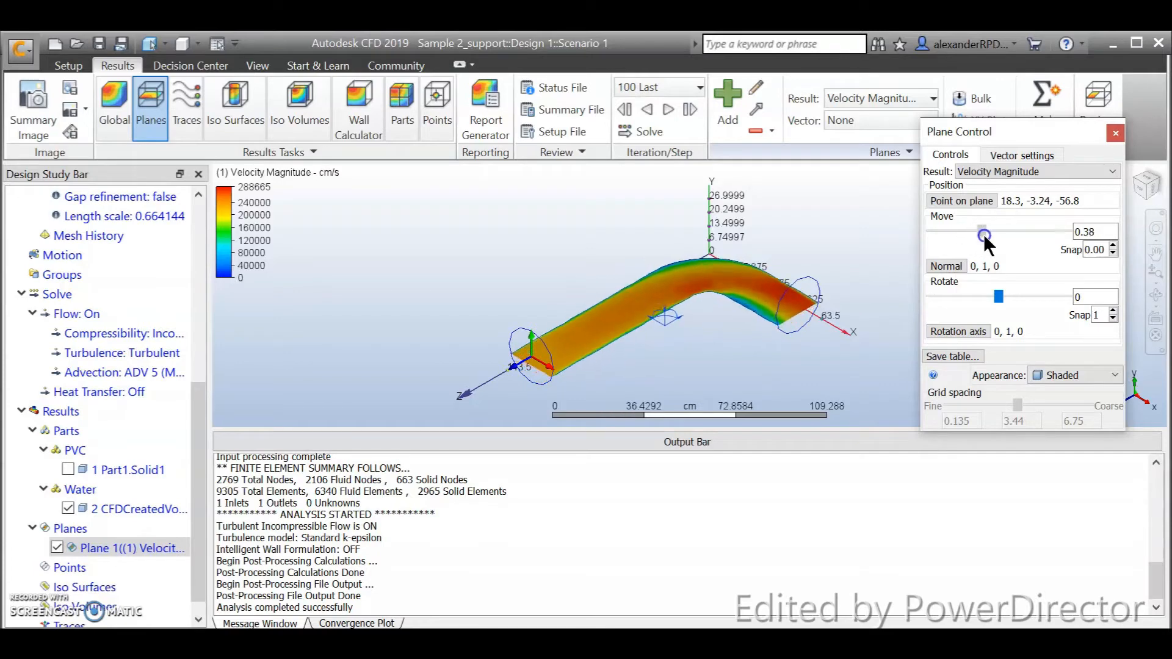
{"action": "left_click_drag", "start_coordinate": [982, 235], "coordinate": [1051, 242]}
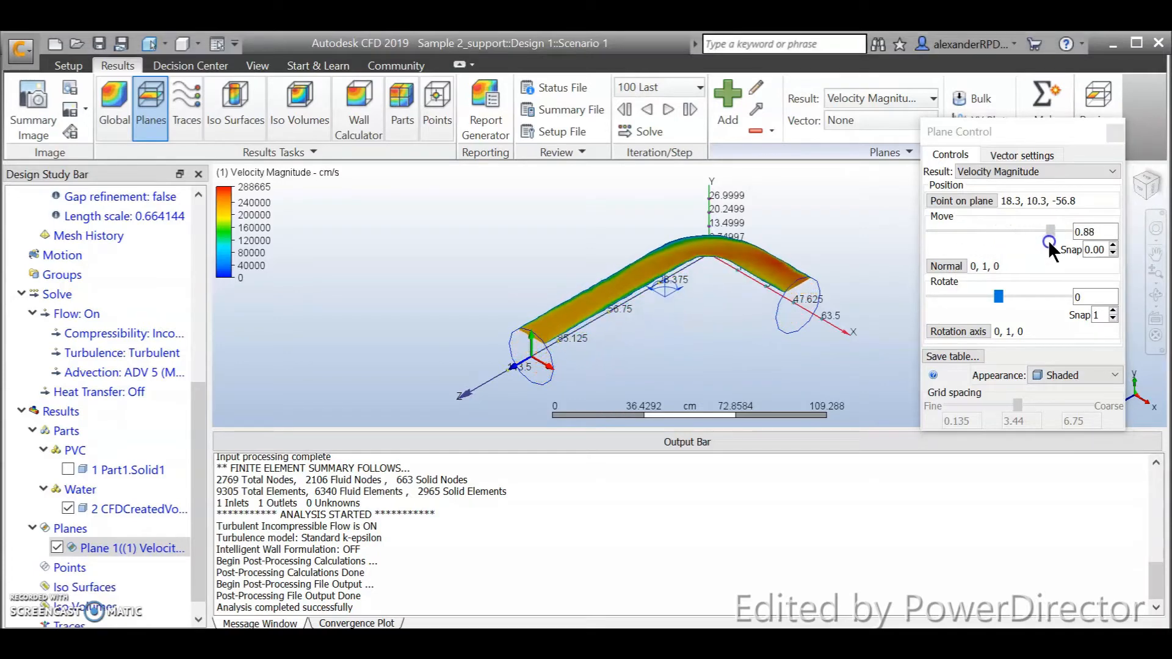
{"action": "left_click_drag", "start_coordinate": [1050, 240], "coordinate": [1017, 240]}
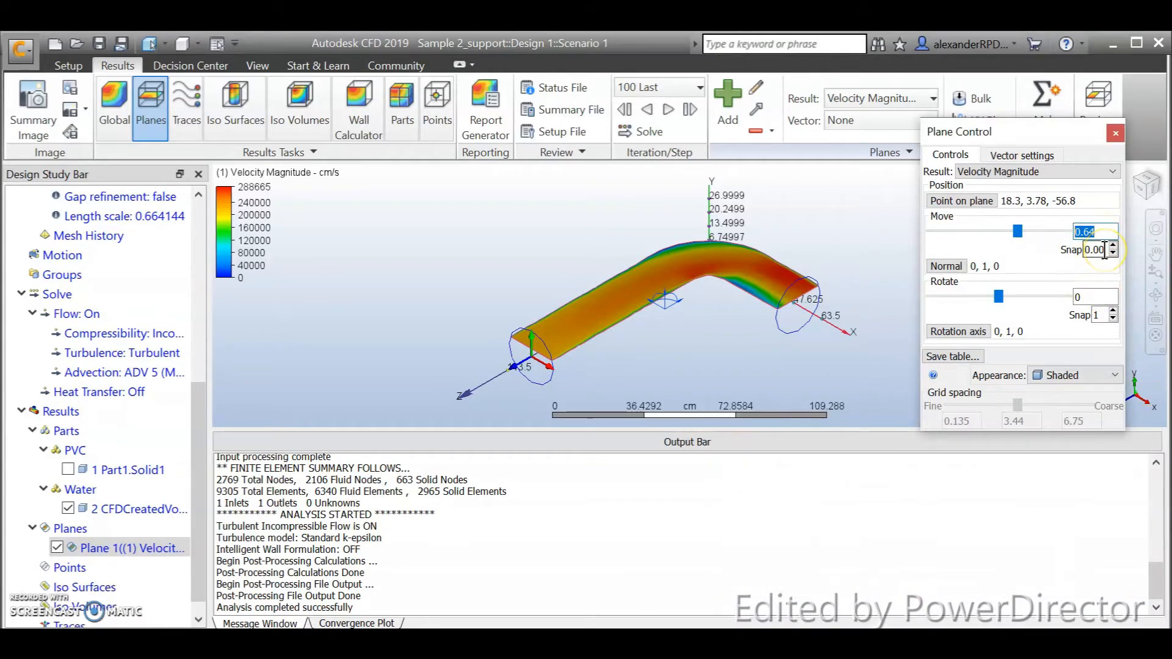
{"action": "left_click_drag", "start_coordinate": [1017, 231], "coordinate": [1000, 231]}
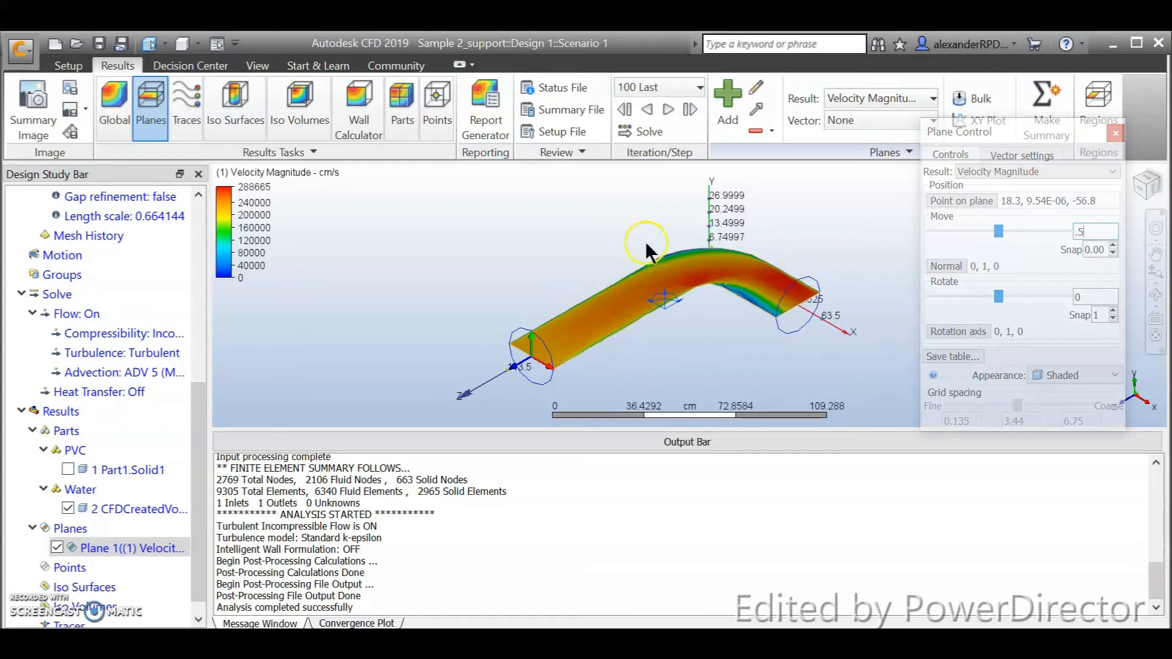
{"action": "left_click_drag", "start_coordinate": [647, 243], "coordinate": [782, 272]}
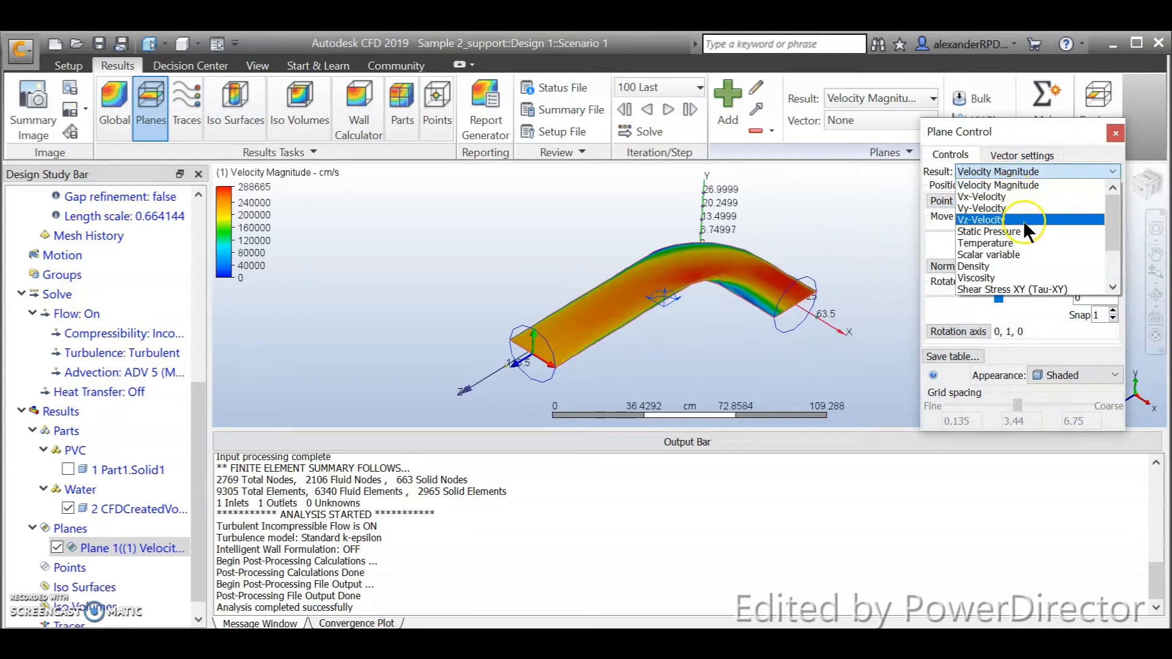
{"action": "mouse_move", "coordinate": [1031, 208]}
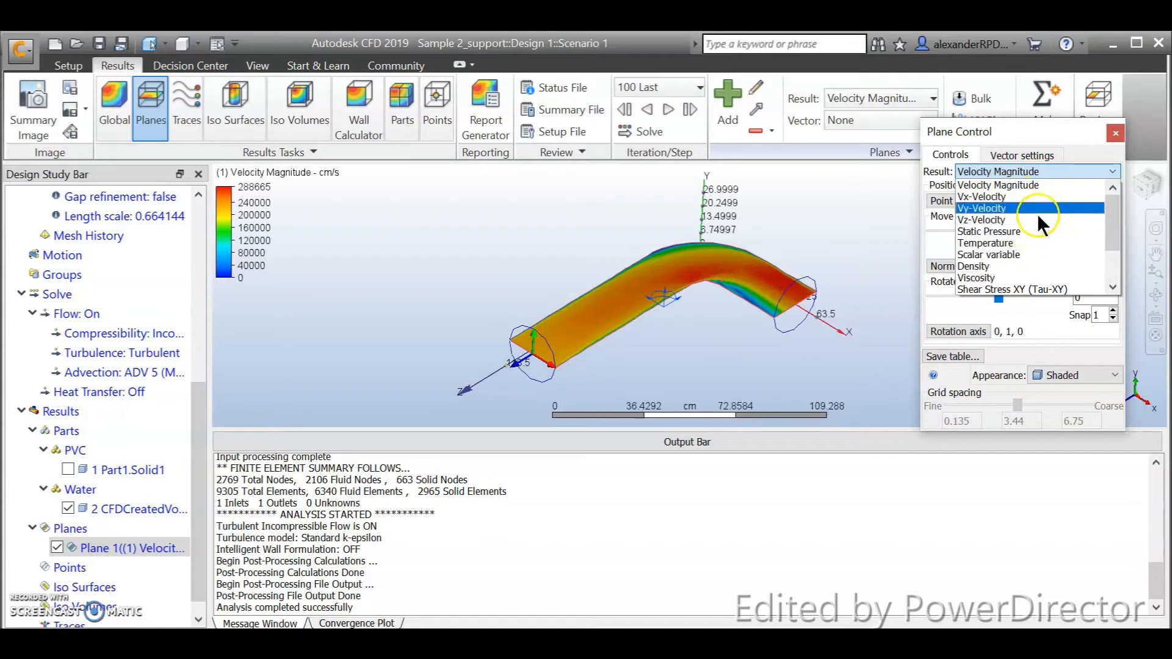
{"action": "mouse_move", "coordinate": [1039, 231]}
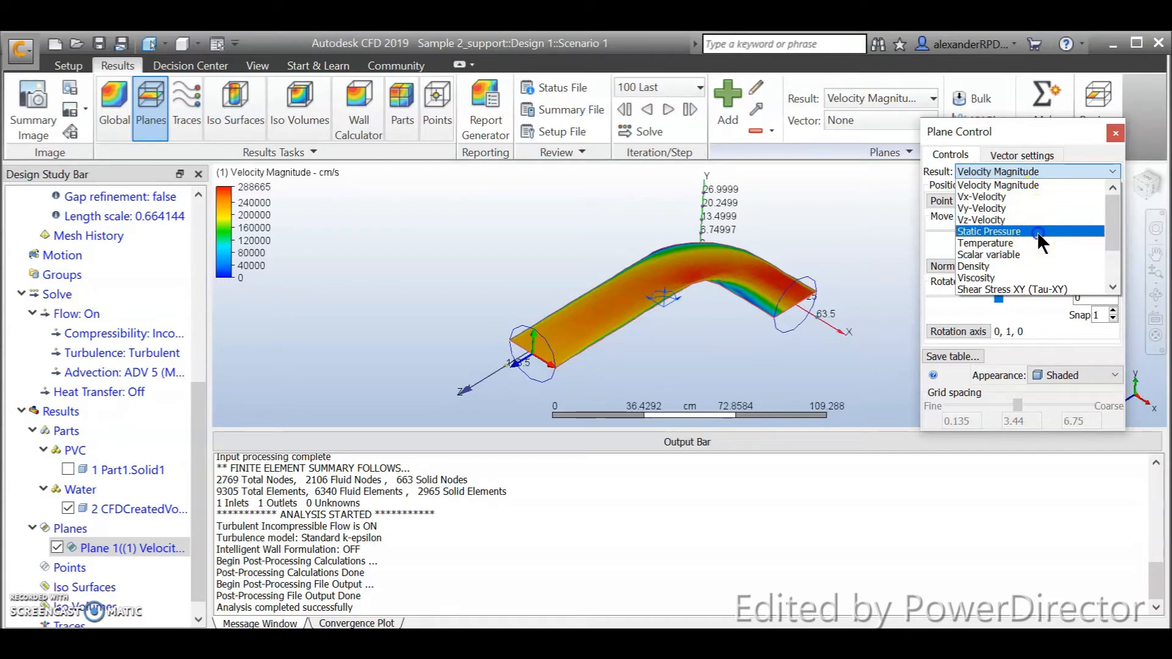
Step: Preview Static Pressure on the plane, return to Velocity Magnitude and close Plane Control
{"action": "left_click", "coordinate": [988, 230]}
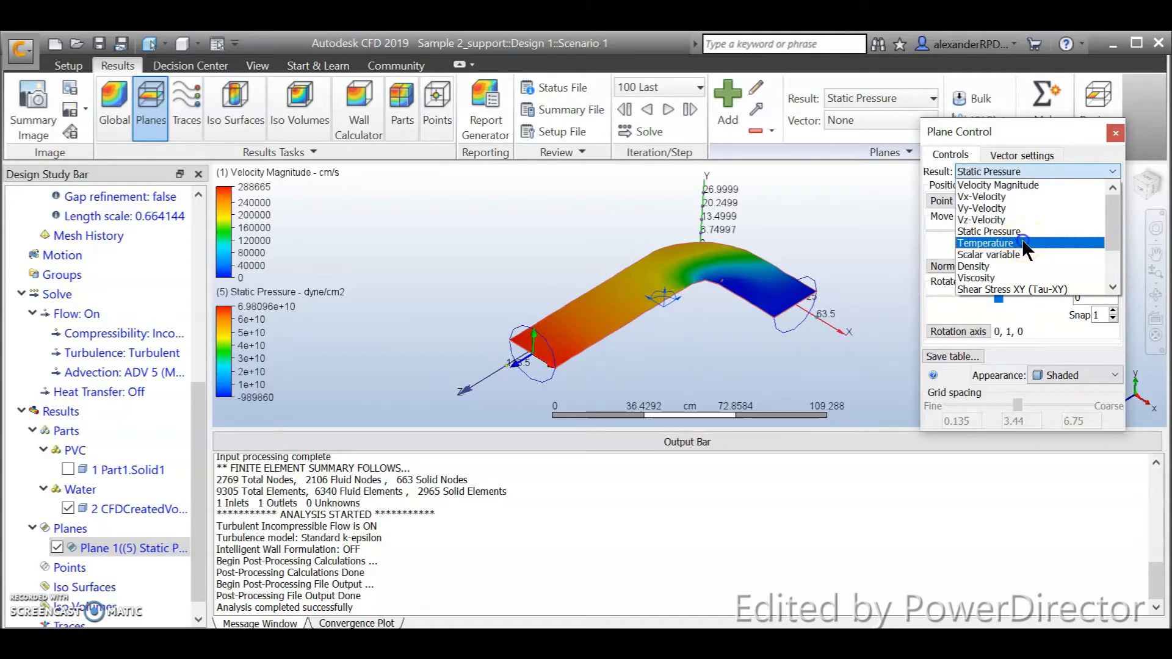
{"action": "left_click", "coordinate": [986, 243]}
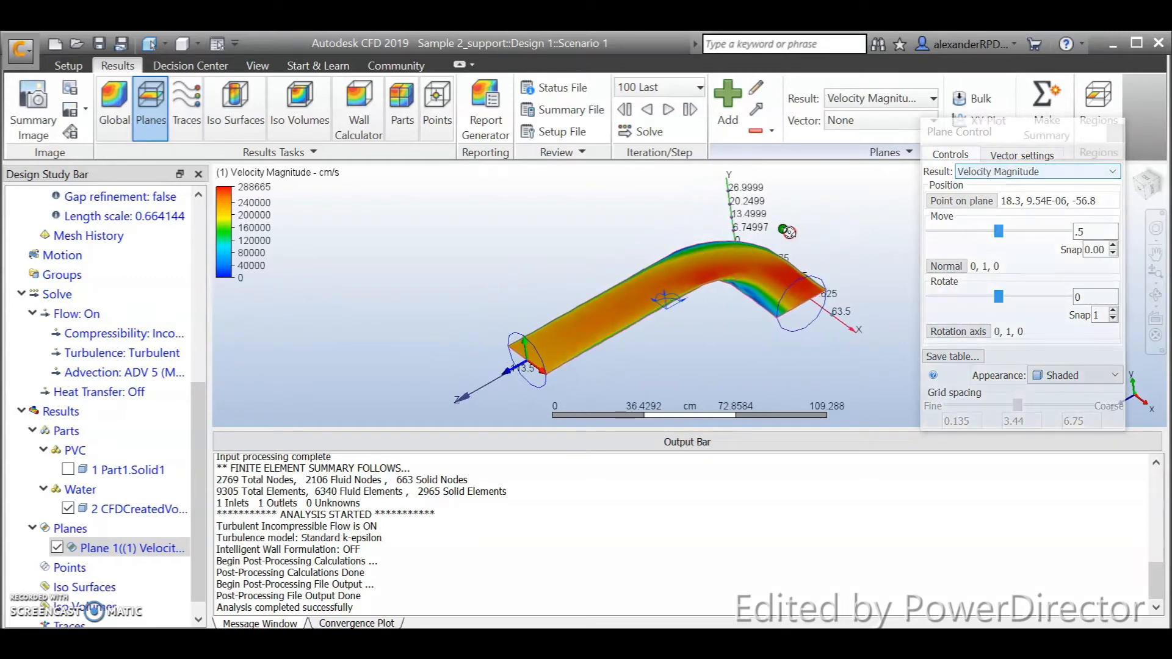
{"action": "left_click", "coordinate": [1098, 108]}
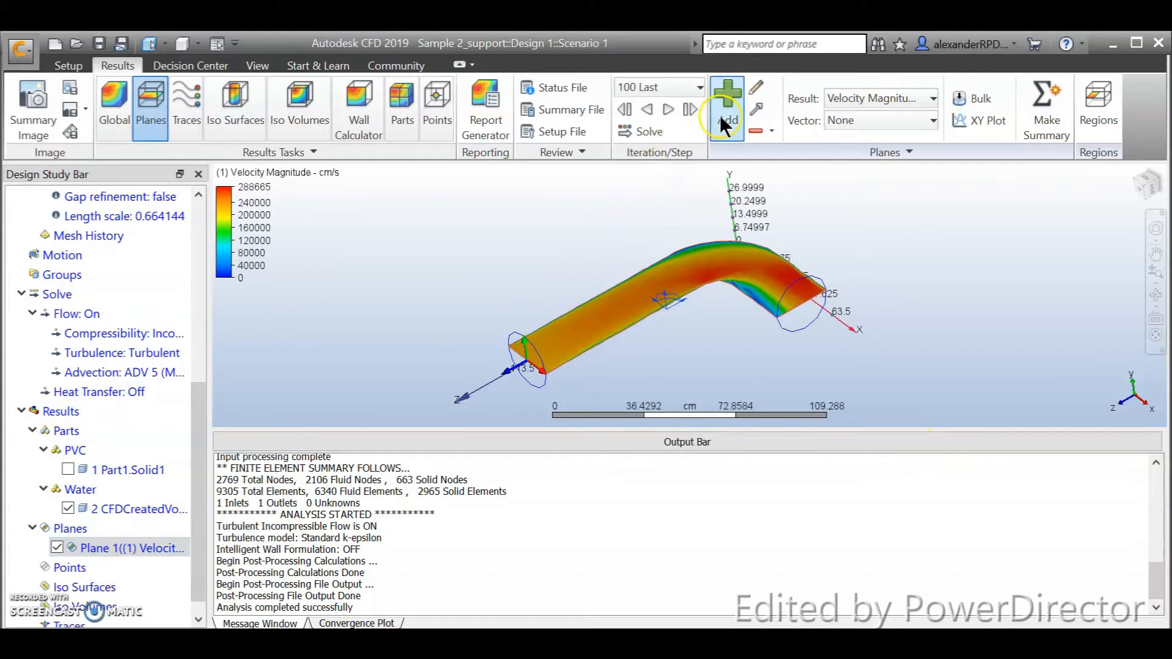
{"action": "mouse_move", "coordinate": [725, 105]}
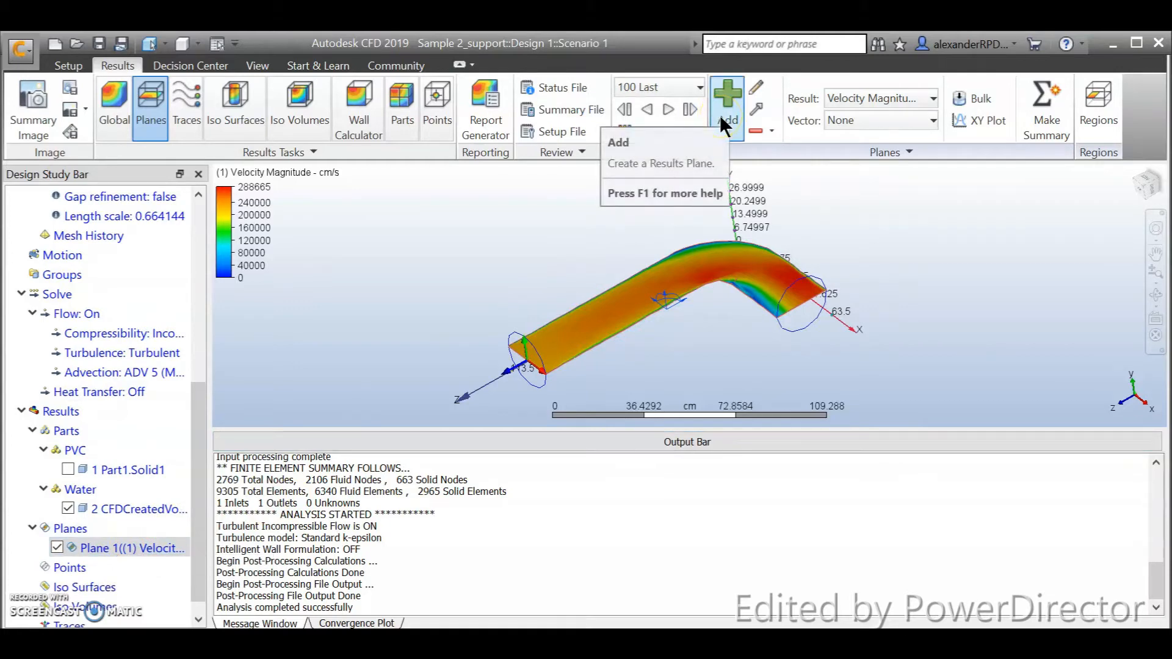
Step: Add Plane 2 and slide it to about 0.23 across the pipe near the elbow
{"action": "left_click", "coordinate": [724, 98]}
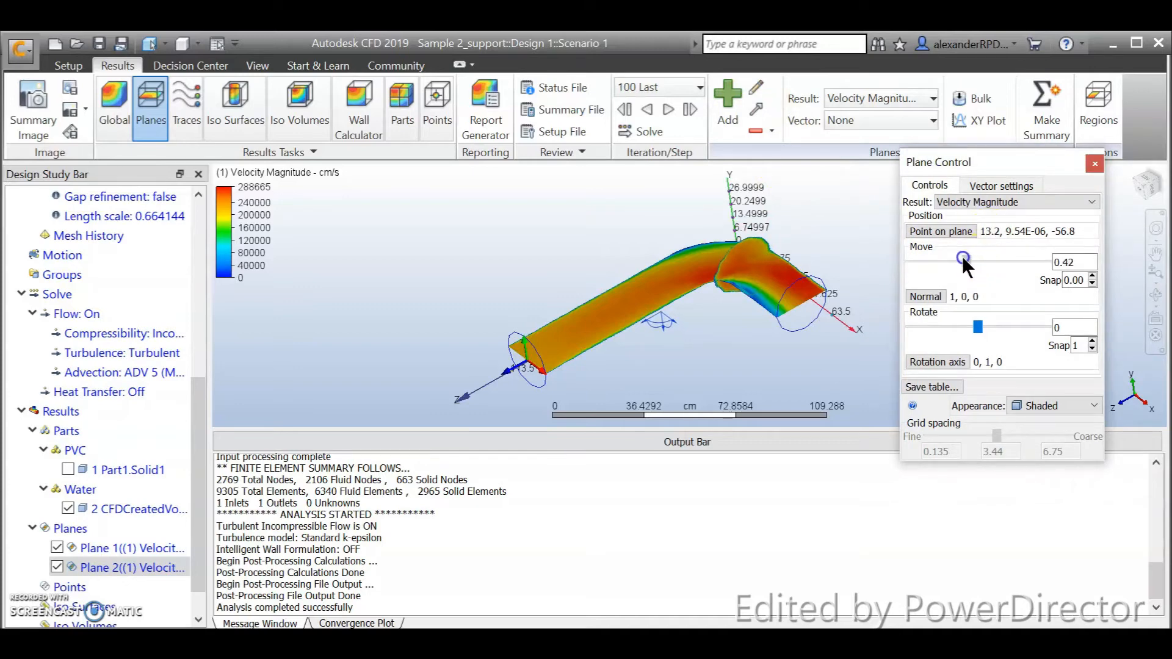
{"action": "left_click_drag", "start_coordinate": [964, 257], "coordinate": [944, 258]}
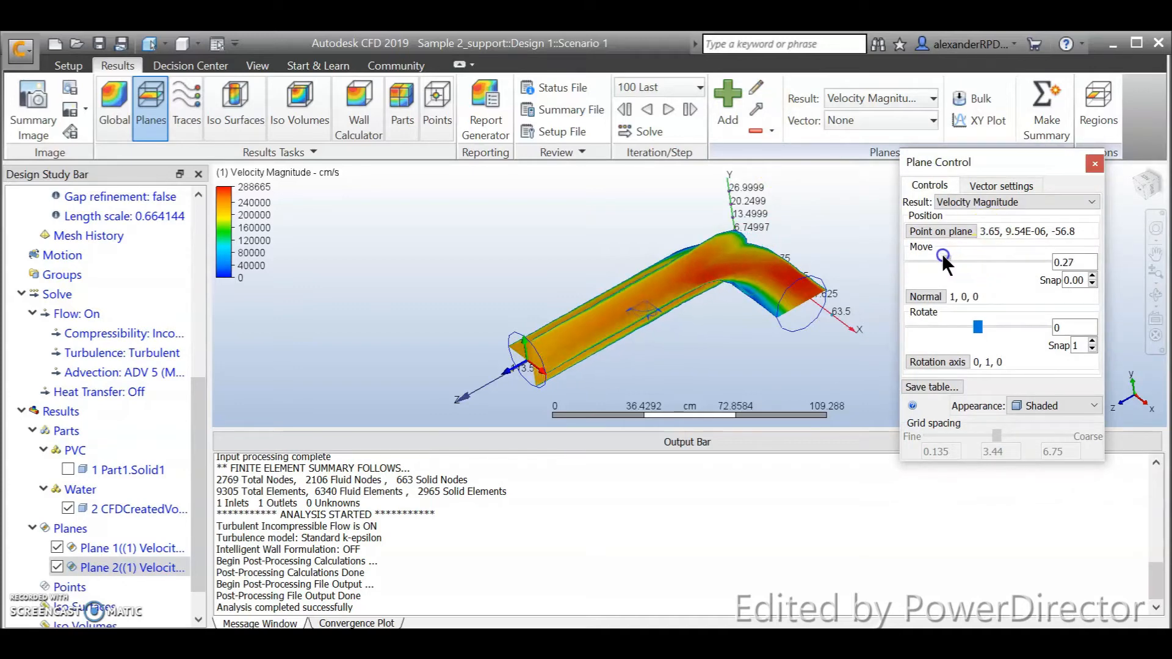
{"action": "left_click_drag", "start_coordinate": [944, 255], "coordinate": [938, 255]}
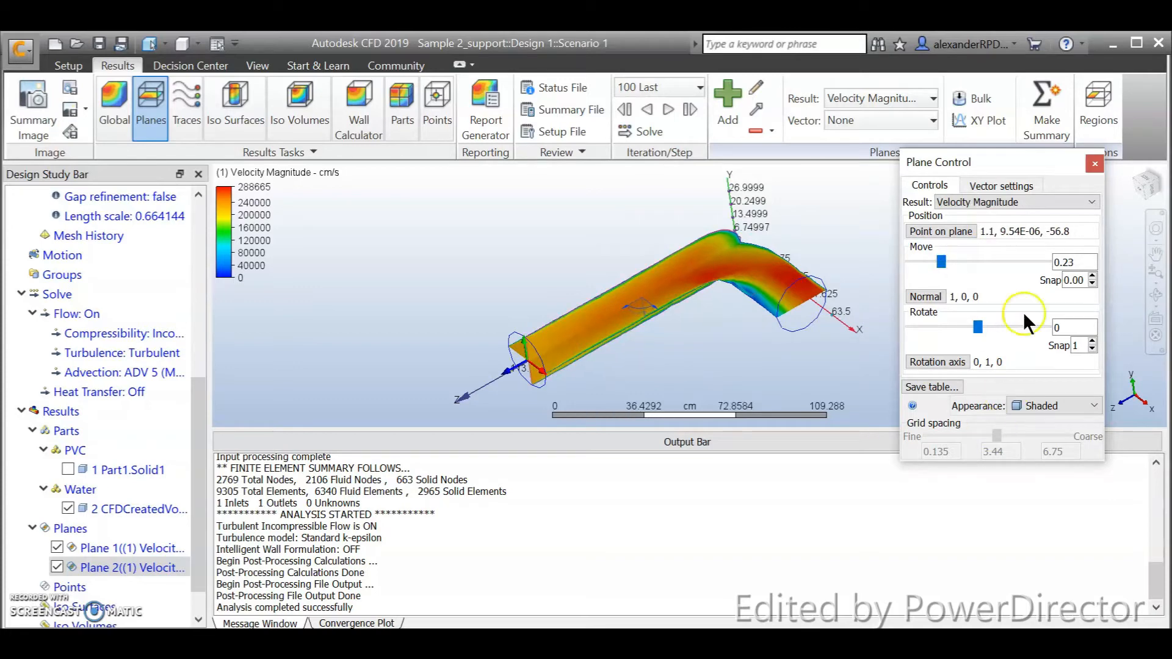
{"action": "left_click", "coordinate": [1094, 162]}
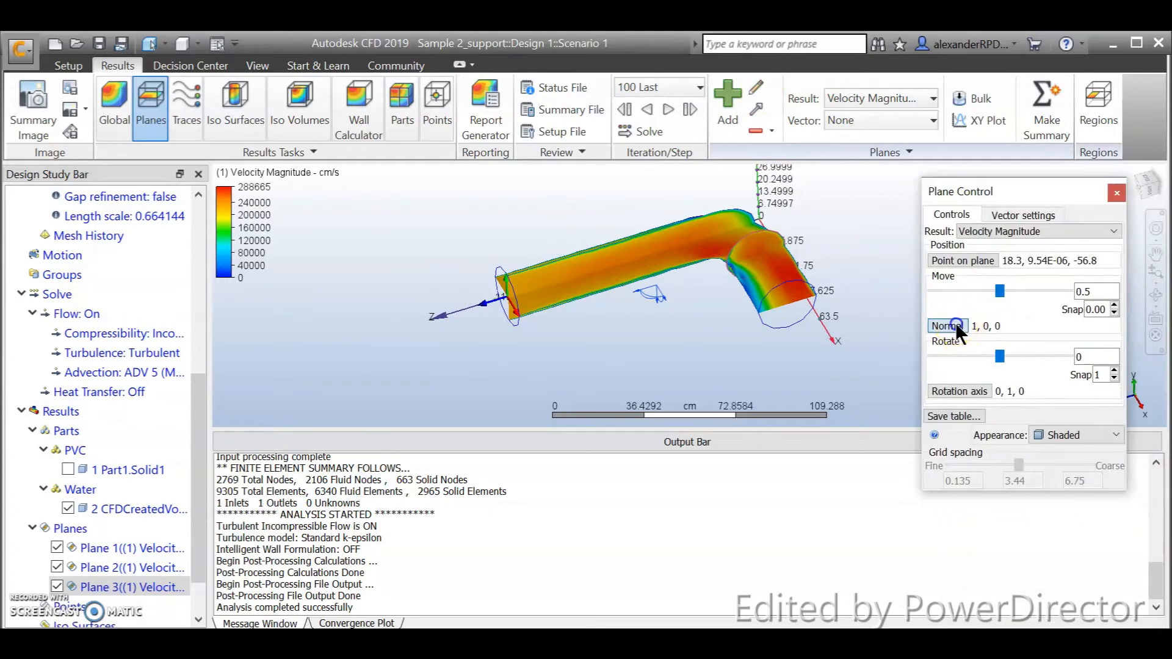
Step: Set Plane 3's normal to 0, 0, 1 and move it to about 0.55 along the straight leg
{"action": "left_click", "coordinate": [945, 326]}
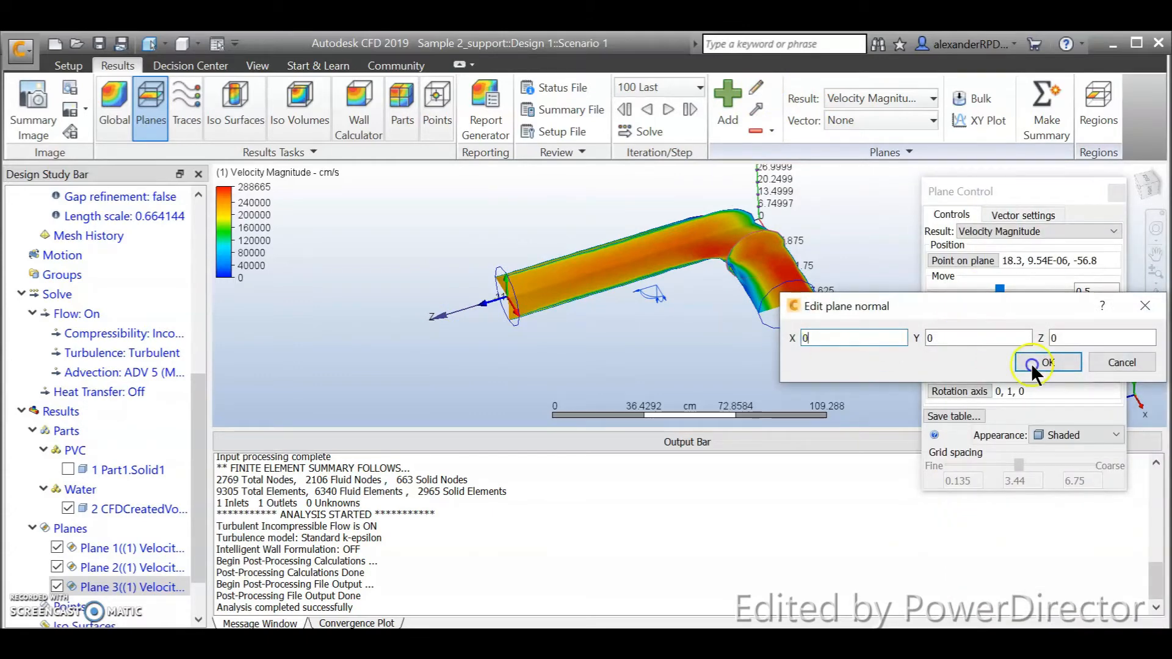
{"action": "left_click", "coordinate": [1046, 363]}
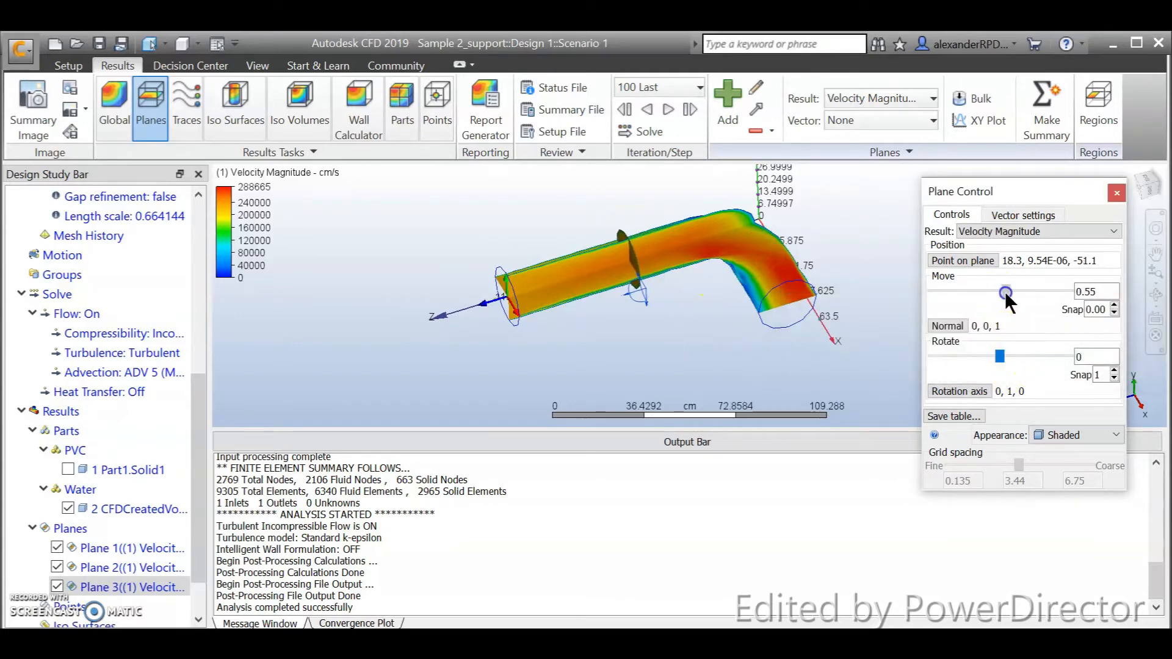
{"action": "left_click_drag", "start_coordinate": [1005, 292], "coordinate": [954, 292]}
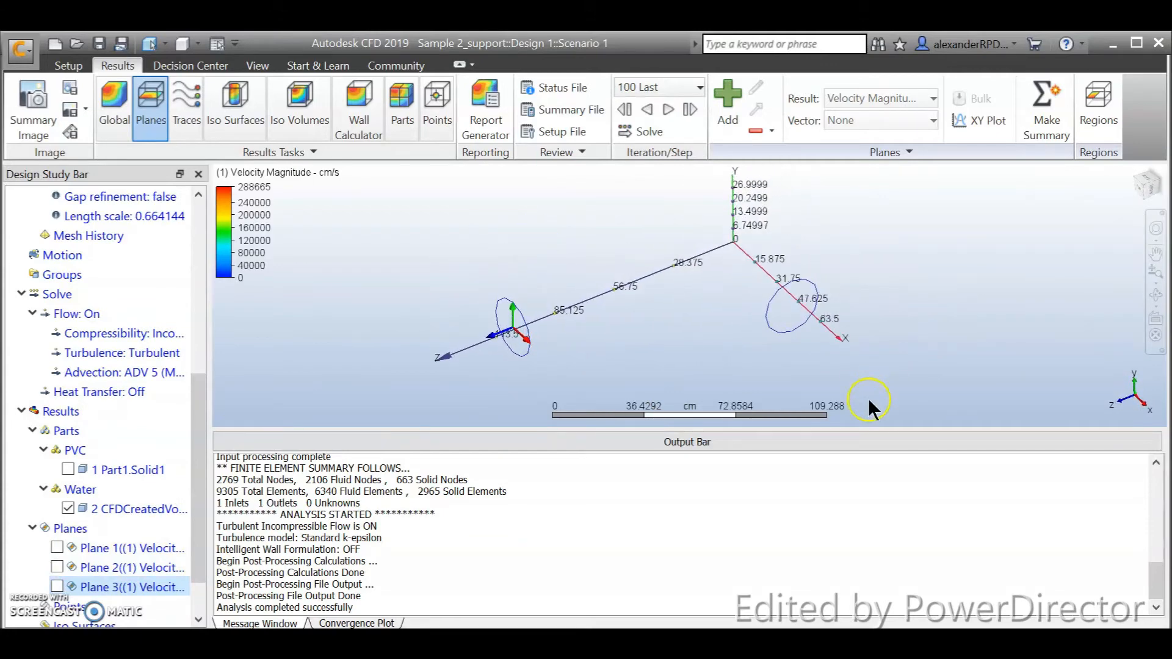
{"action": "mouse_move", "coordinate": [501, 394]}
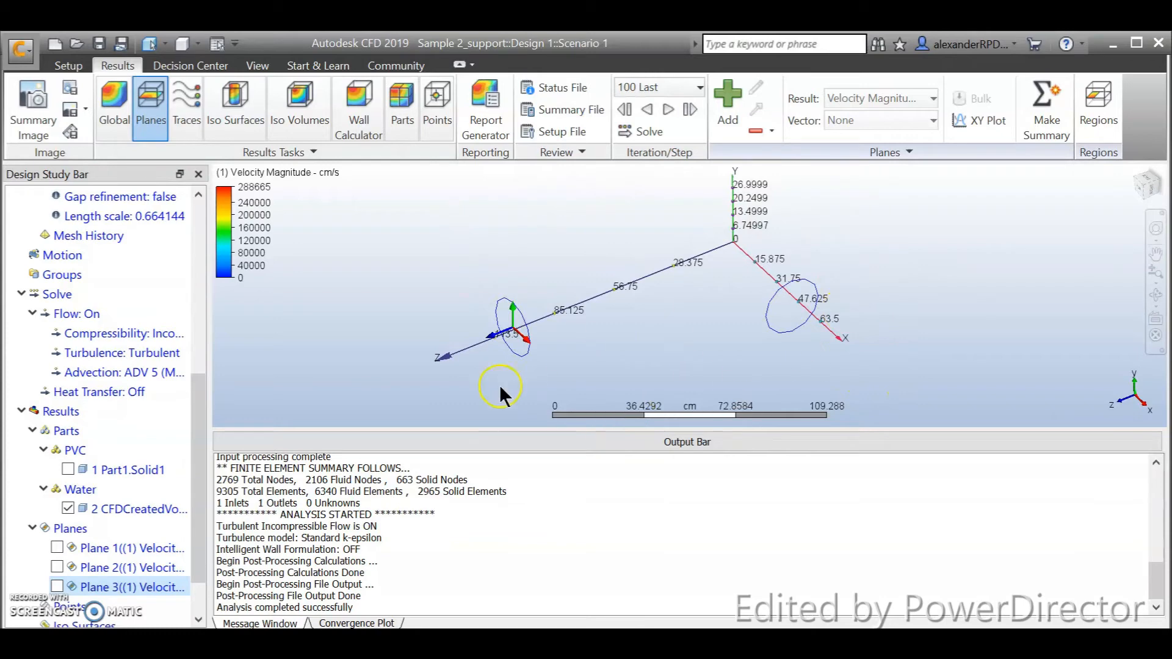
{"action": "mouse_move", "coordinate": [830, 320]}
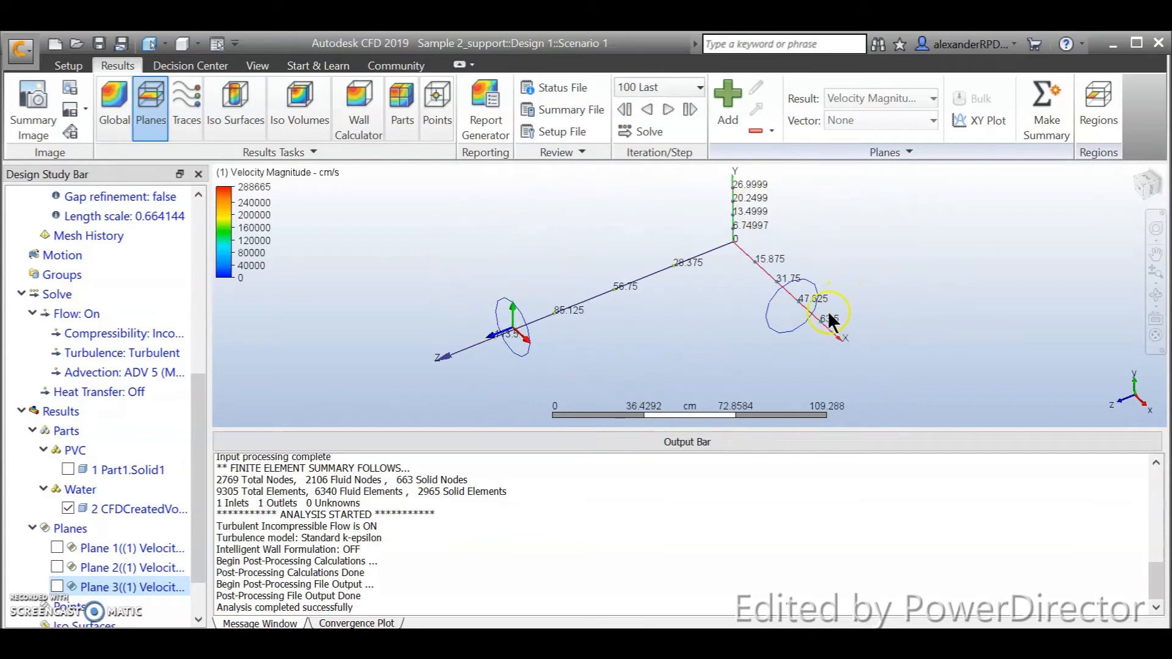
{"action": "left_click", "coordinate": [120, 588]}
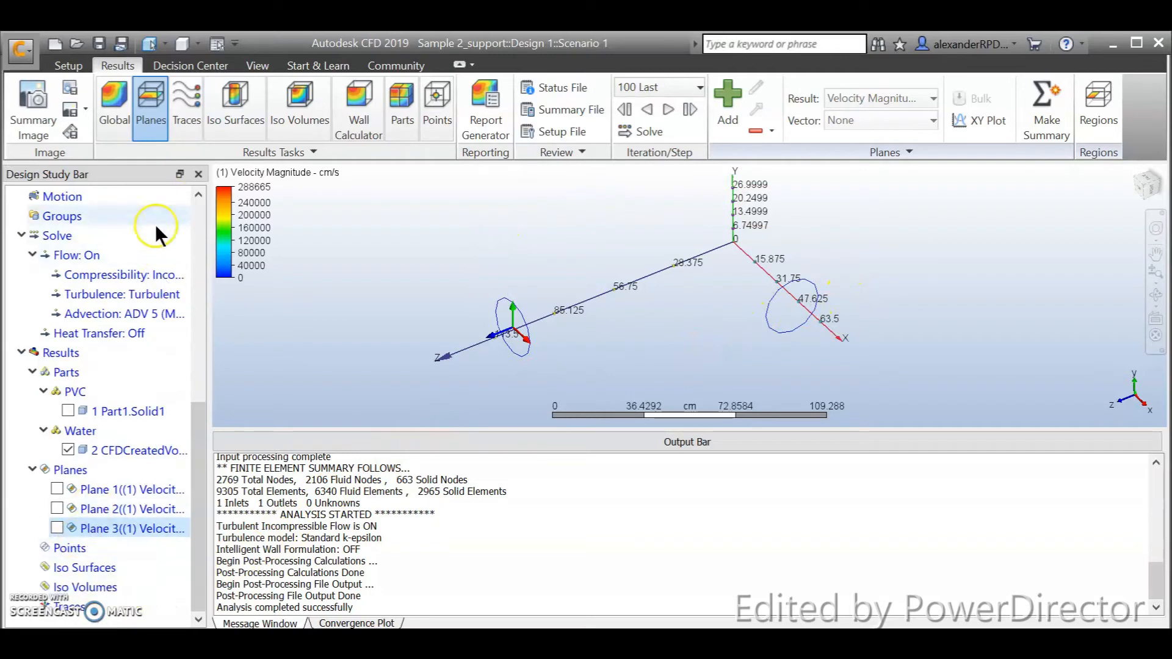
{"action": "mouse_move", "coordinate": [438, 105]}
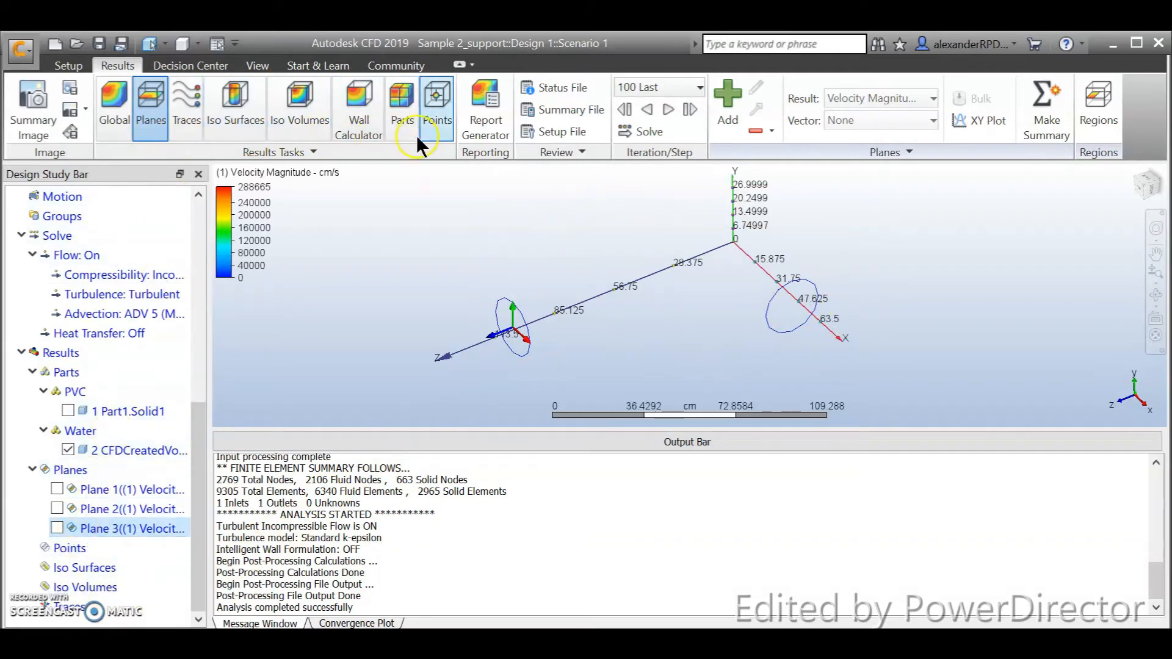
{"action": "mouse_move", "coordinate": [751, 218]}
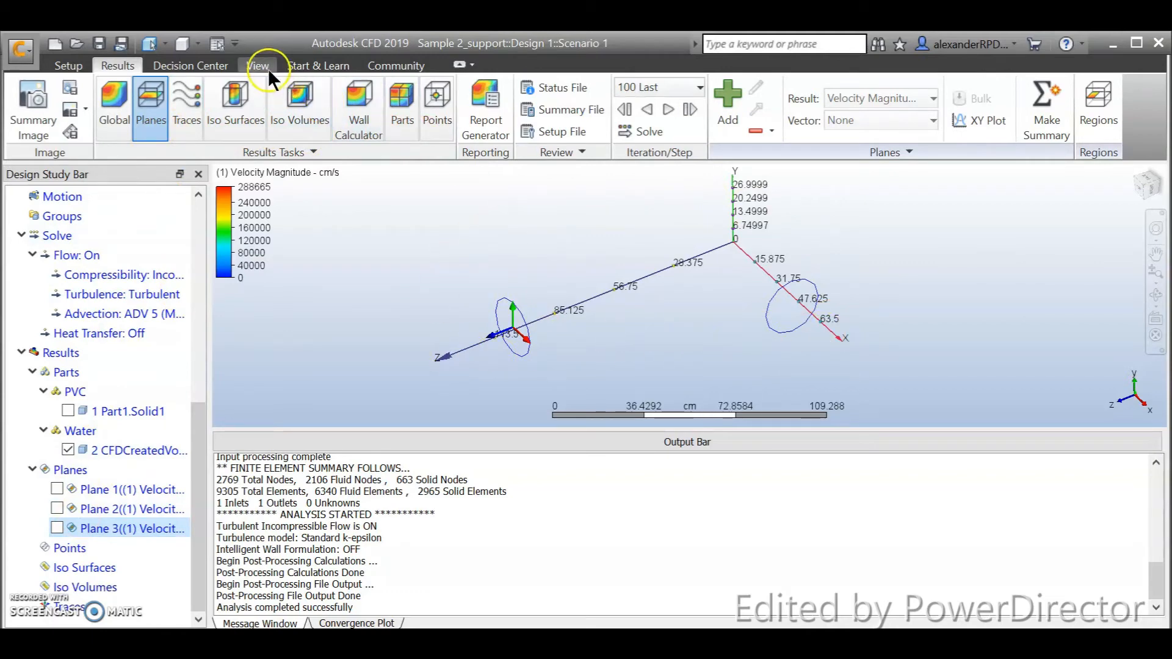
Step: Preview the Transparent visual style, then set the model display to Outline
{"action": "left_click", "coordinate": [257, 65]}
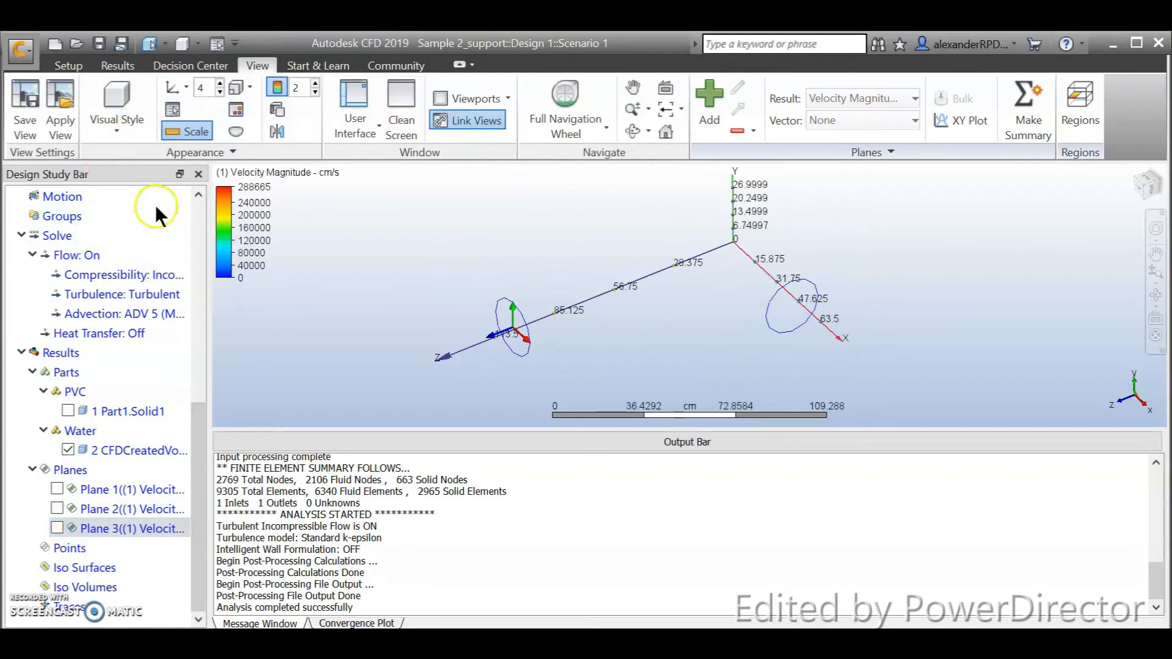
{"action": "left_click", "coordinate": [116, 105]}
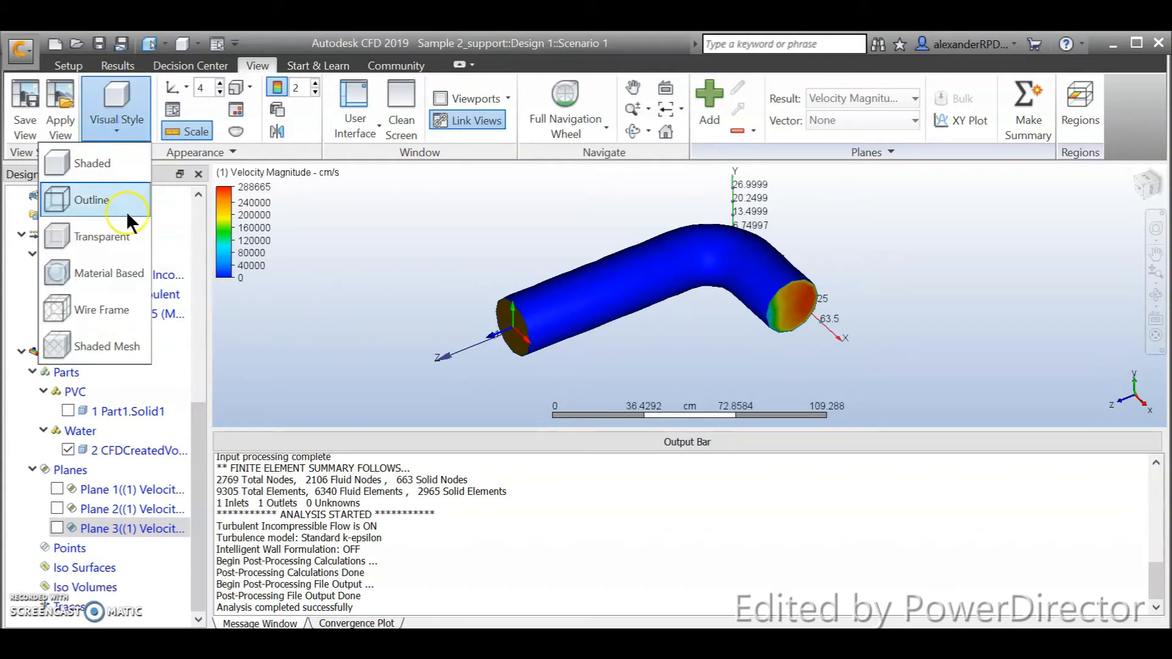
{"action": "left_click", "coordinate": [96, 235]}
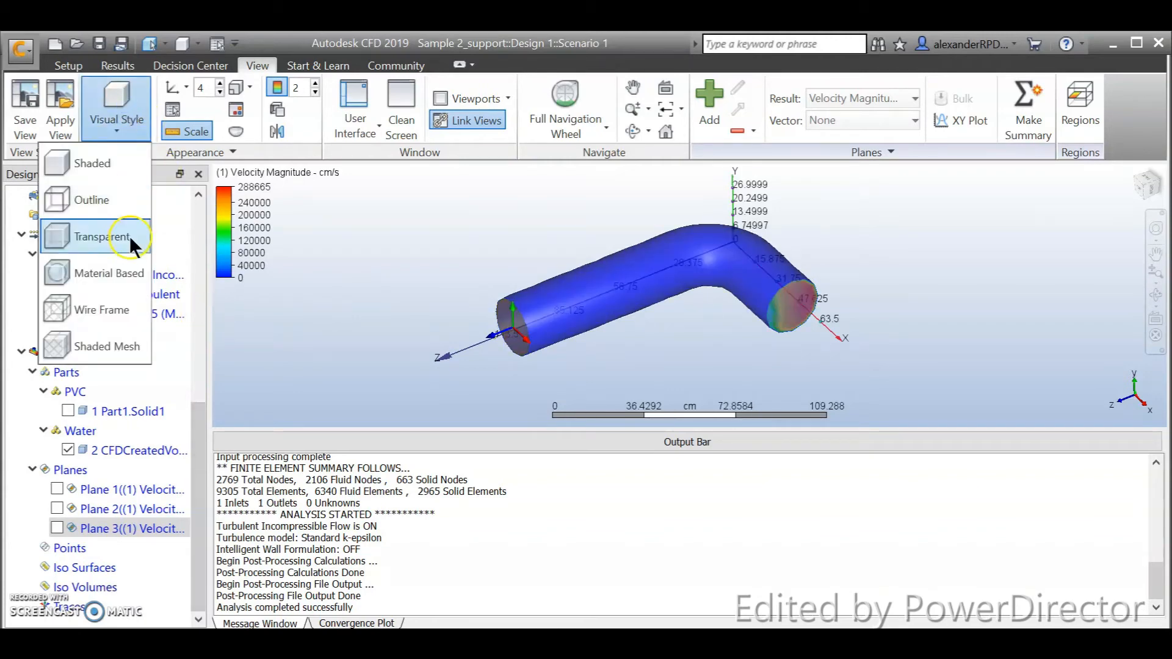
{"action": "mouse_move", "coordinate": [97, 309]}
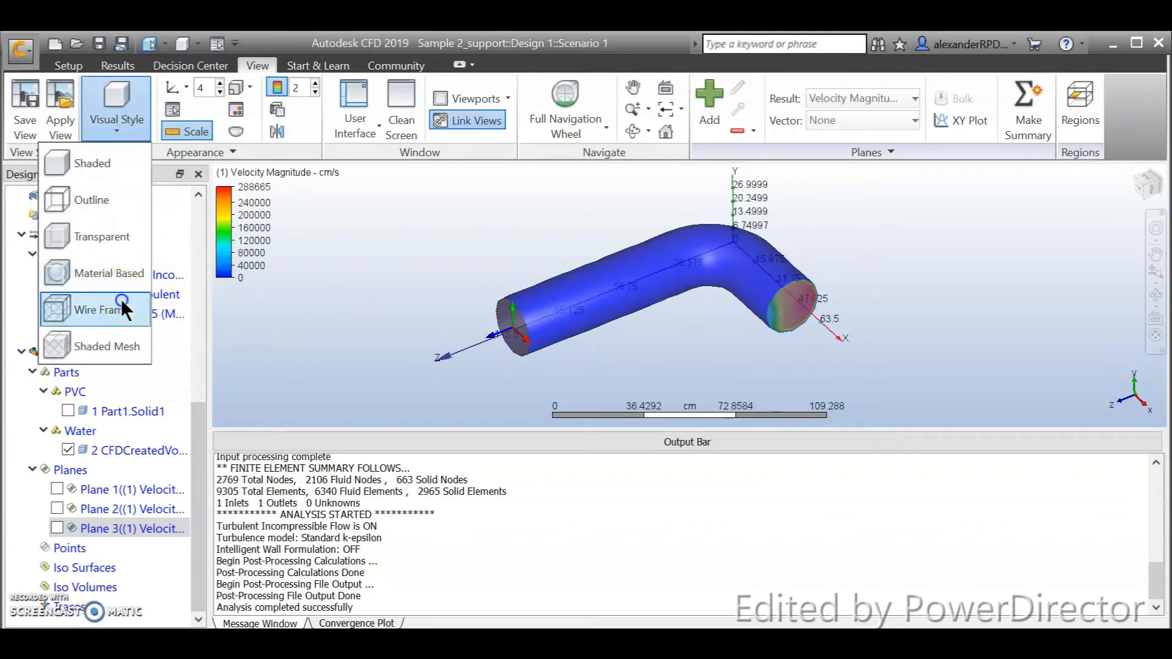
{"action": "left_click", "coordinate": [108, 346]}
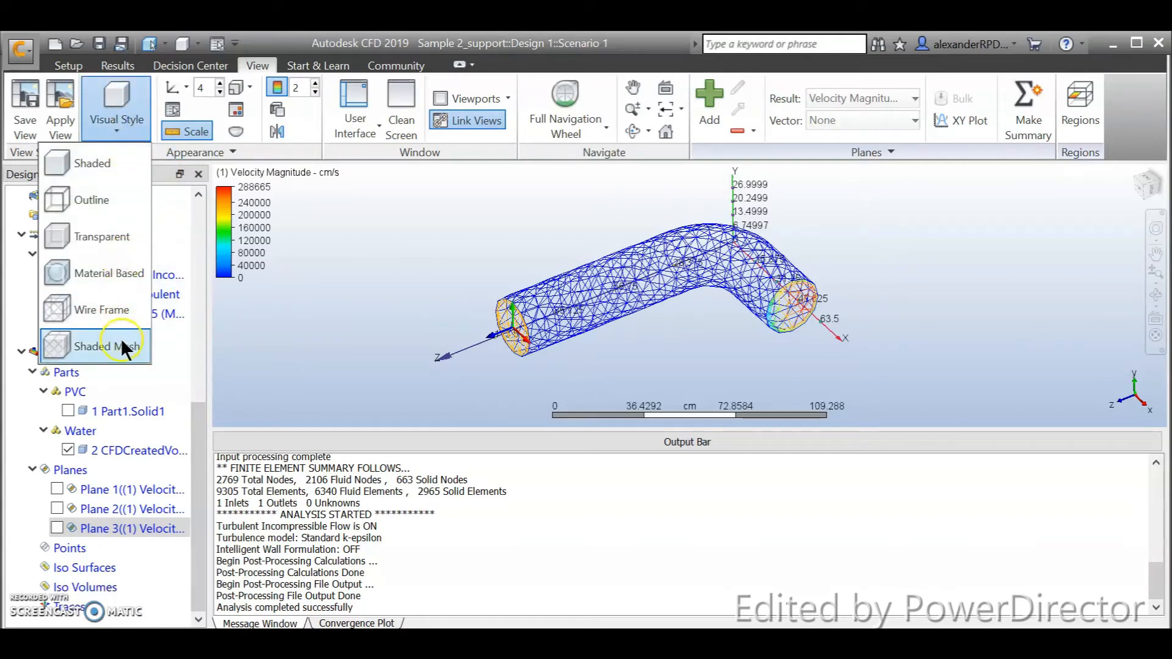
{"action": "left_click", "coordinate": [92, 163]}
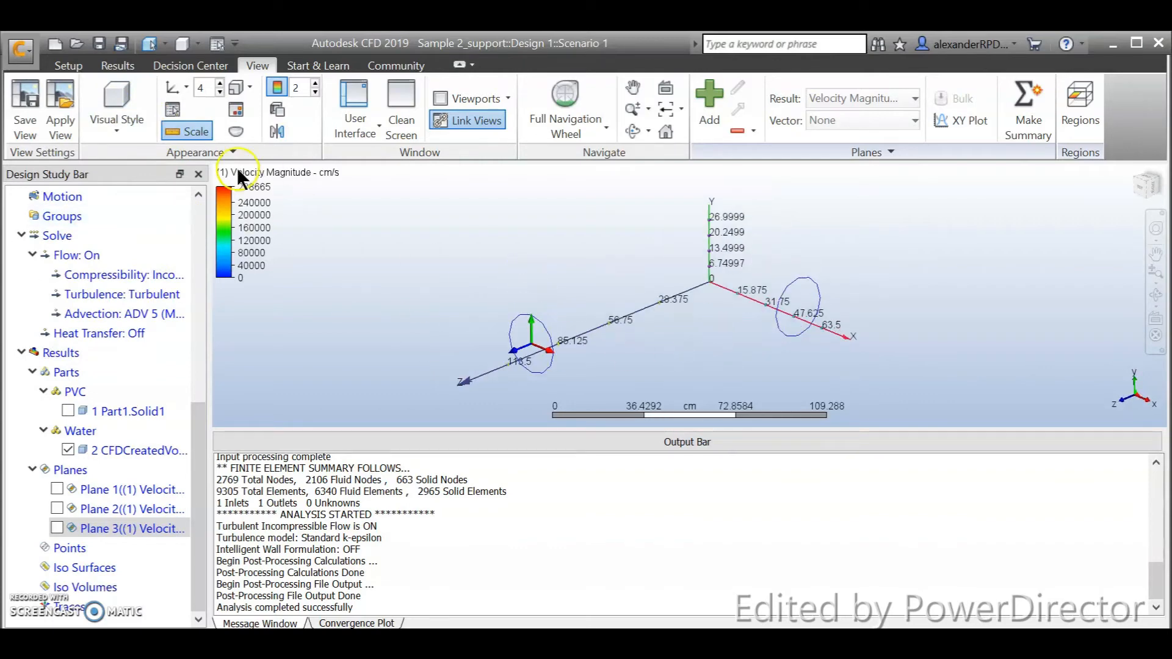
Step: Briefly re-show a velocity plane, hide it again, collapse Planes and return to the Results tools
{"action": "left_click", "coordinate": [56, 489]}
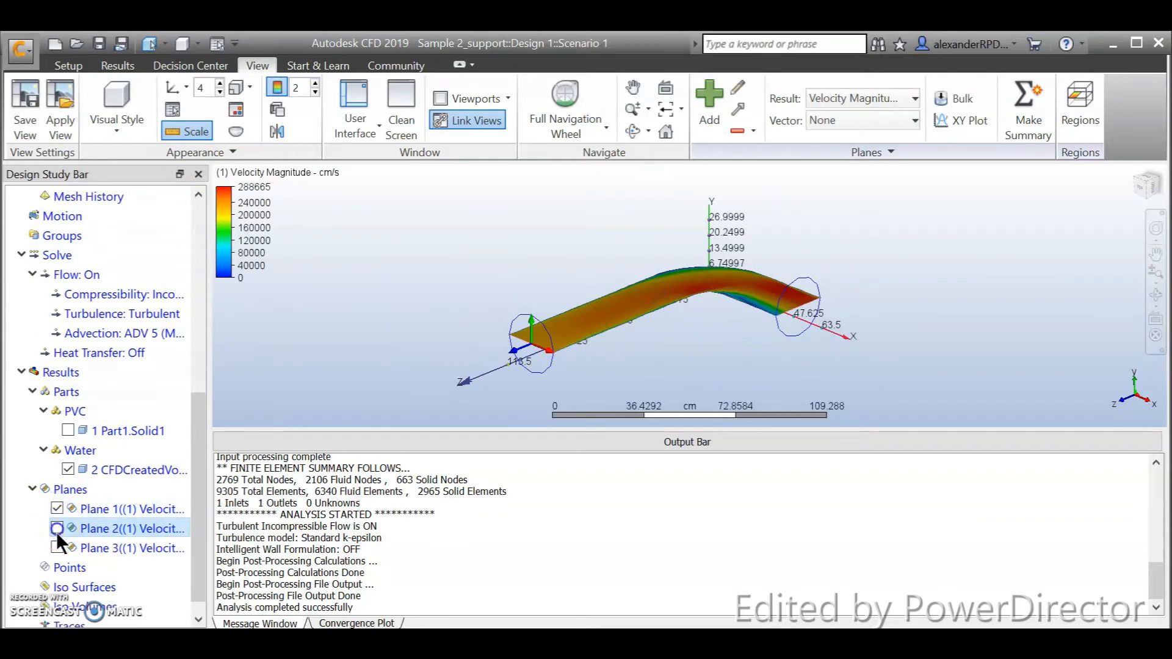
{"action": "left_click", "coordinate": [57, 528]}
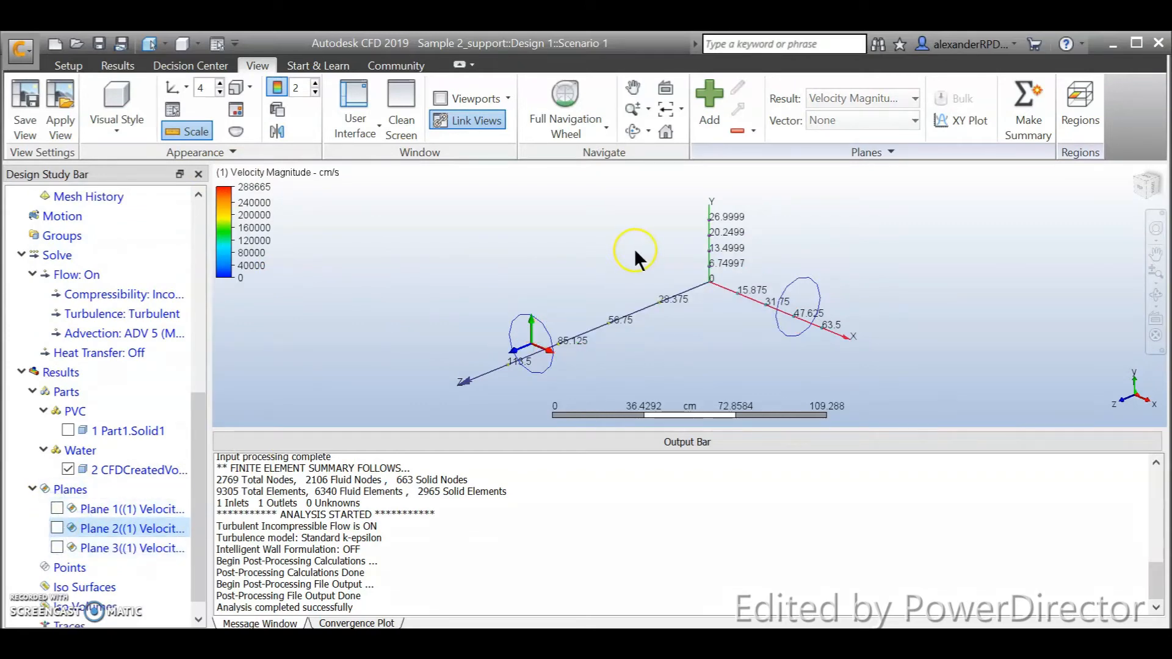
{"action": "mouse_move", "coordinate": [751, 292]}
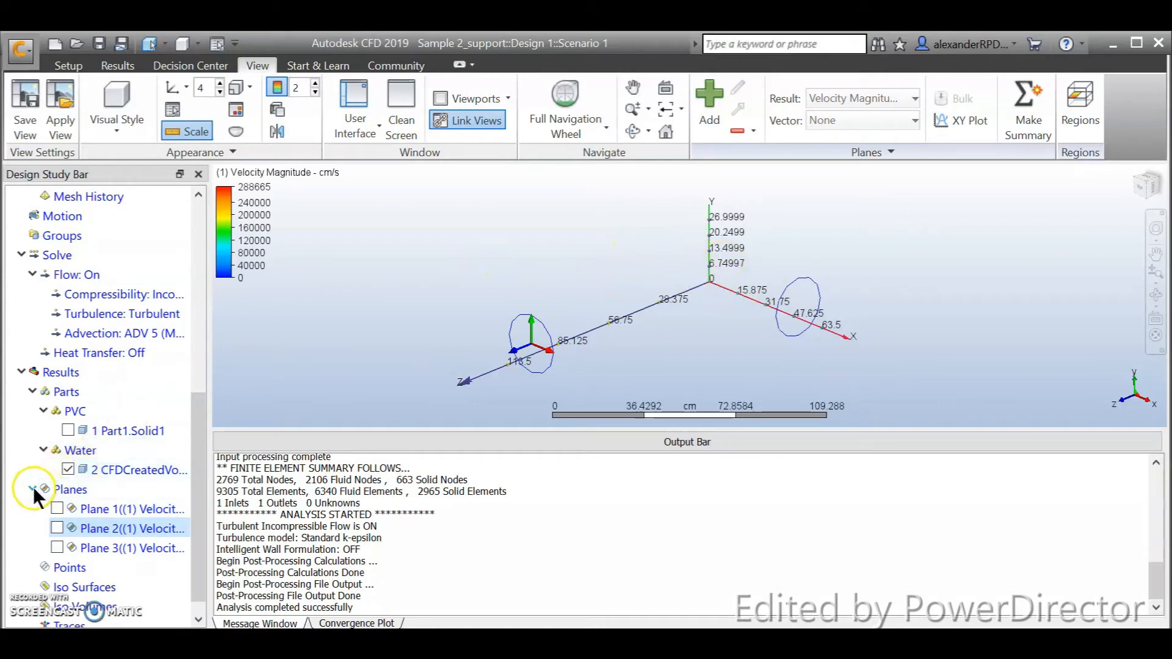
{"action": "left_click", "coordinate": [33, 490]}
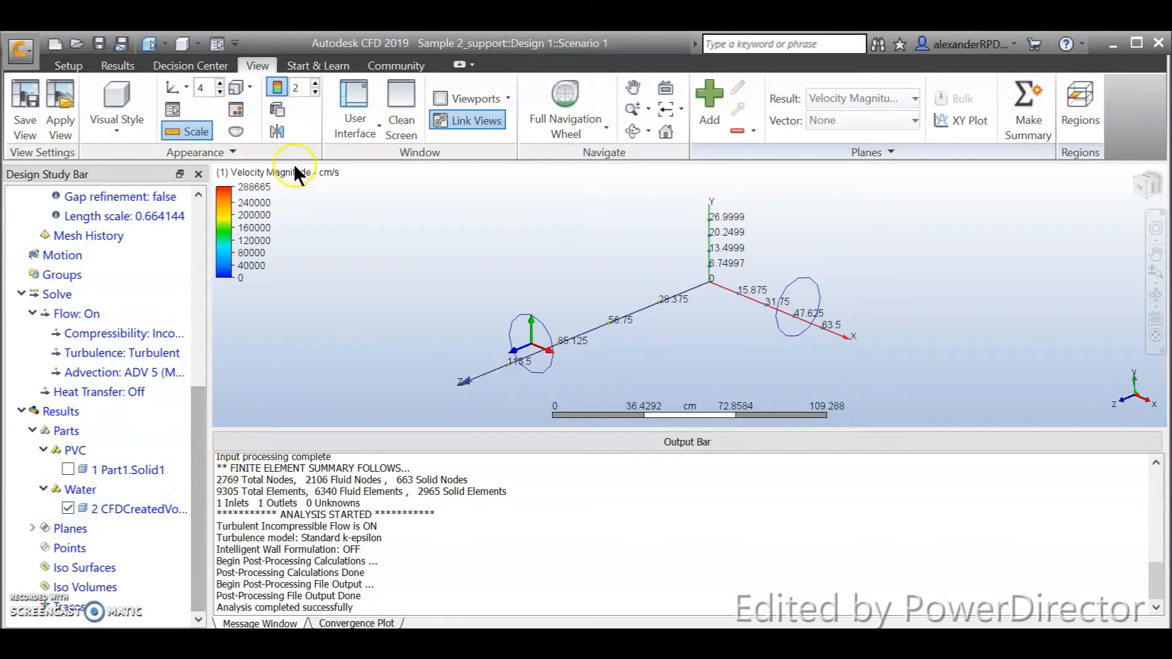
{"action": "left_click", "coordinate": [118, 65]}
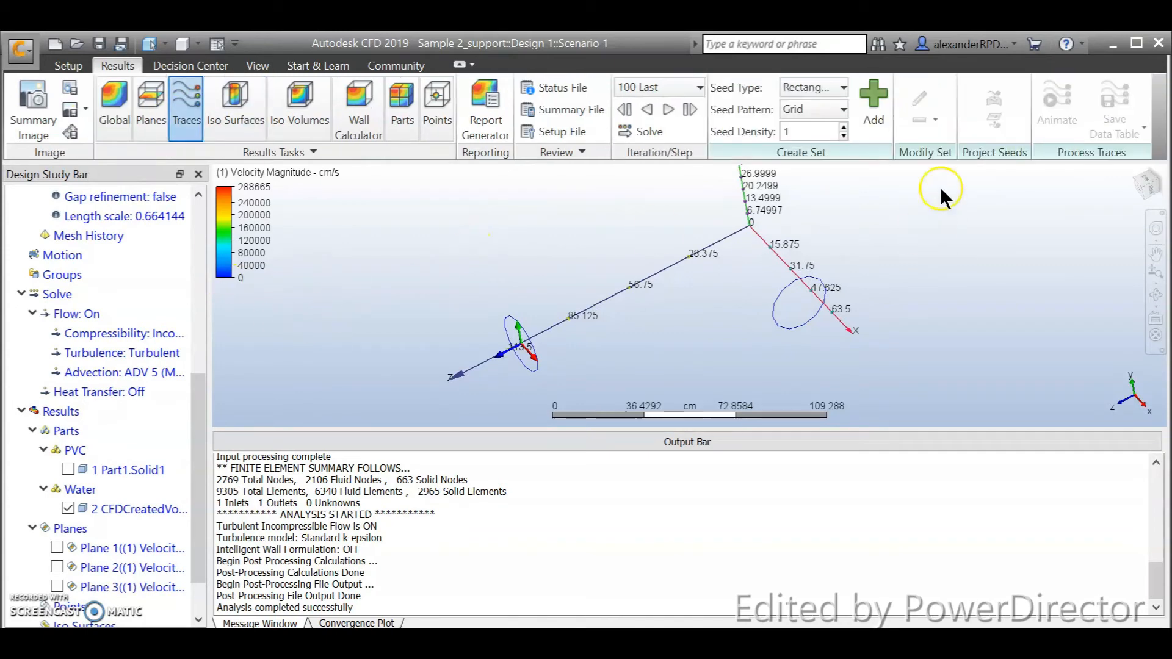
{"action": "mouse_move", "coordinate": [873, 109]}
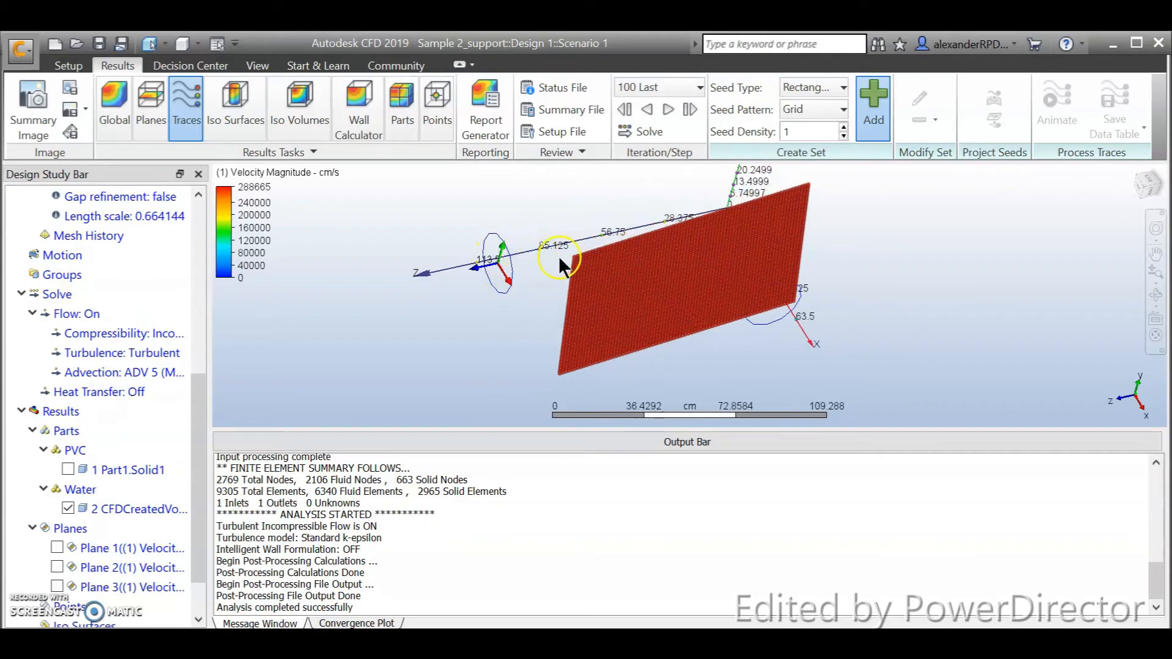
Step: Add the rectangular grid of trace seeds and inspect the velocity-colored traces through the elbow
{"action": "left_click", "coordinate": [872, 108]}
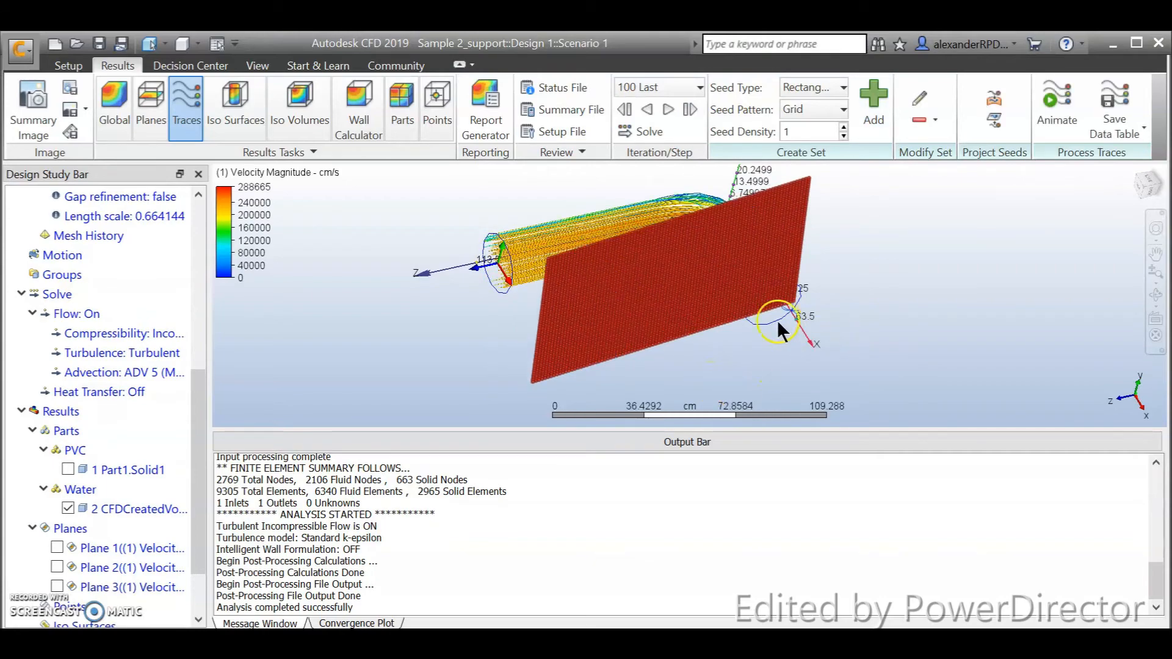
{"action": "left_click_drag", "start_coordinate": [778, 328], "coordinate": [630, 323]}
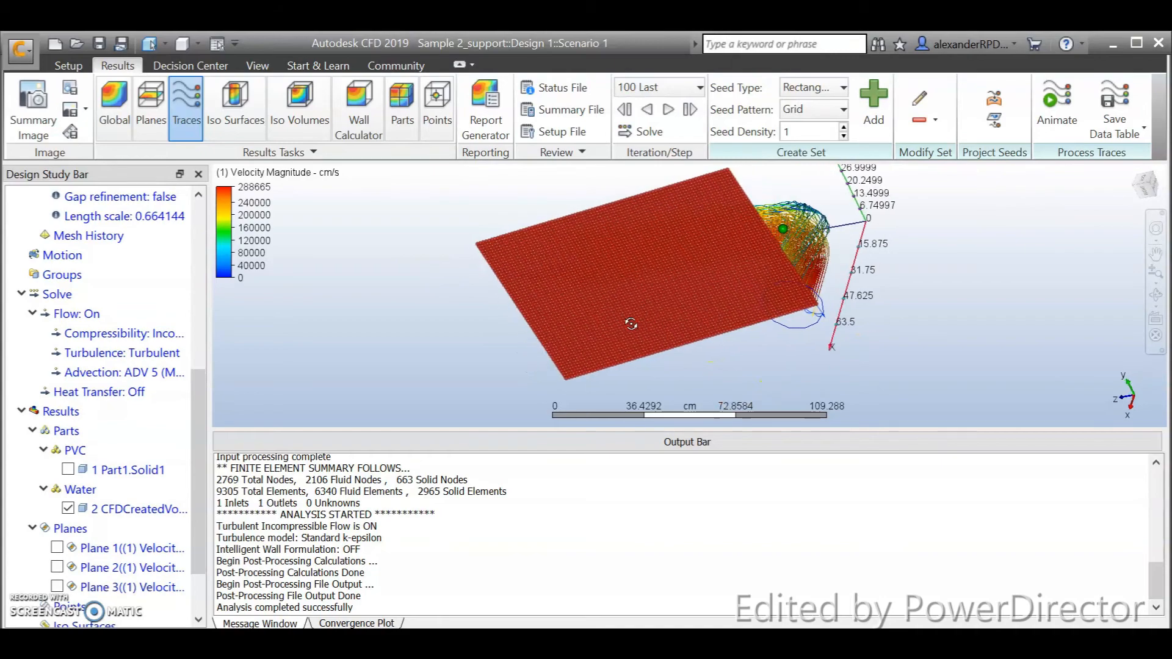
{"action": "left_click_drag", "start_coordinate": [631, 323], "coordinate": [881, 292]}
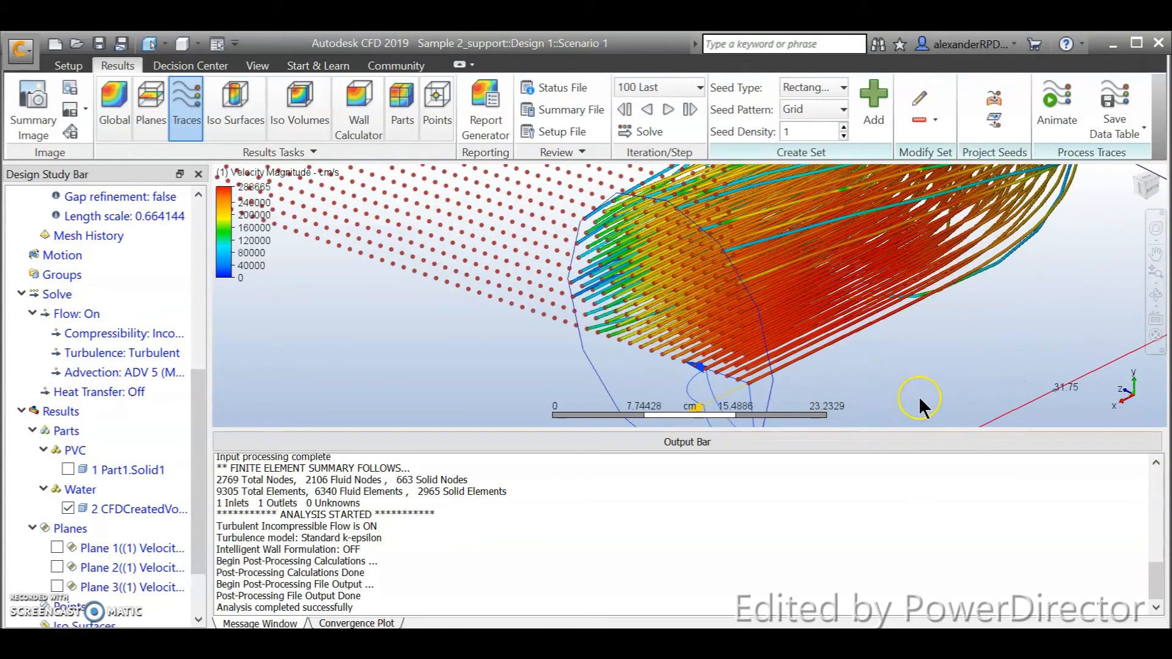
{"action": "mouse_move", "coordinate": [914, 388]}
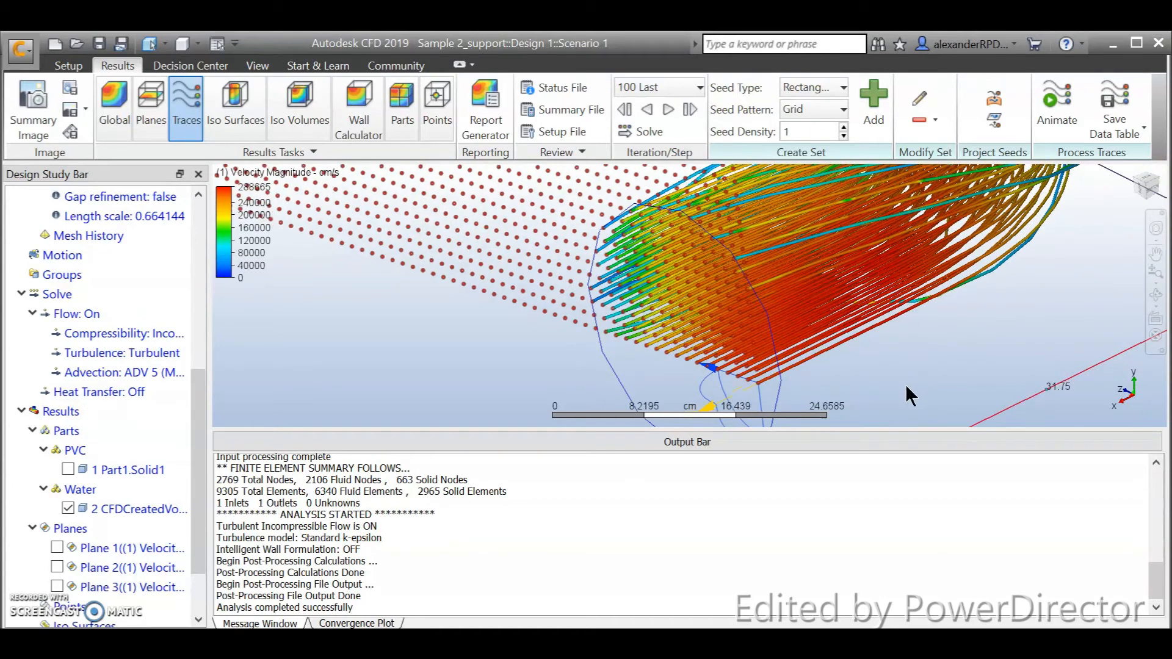
{"action": "left_click", "coordinate": [894, 395]}
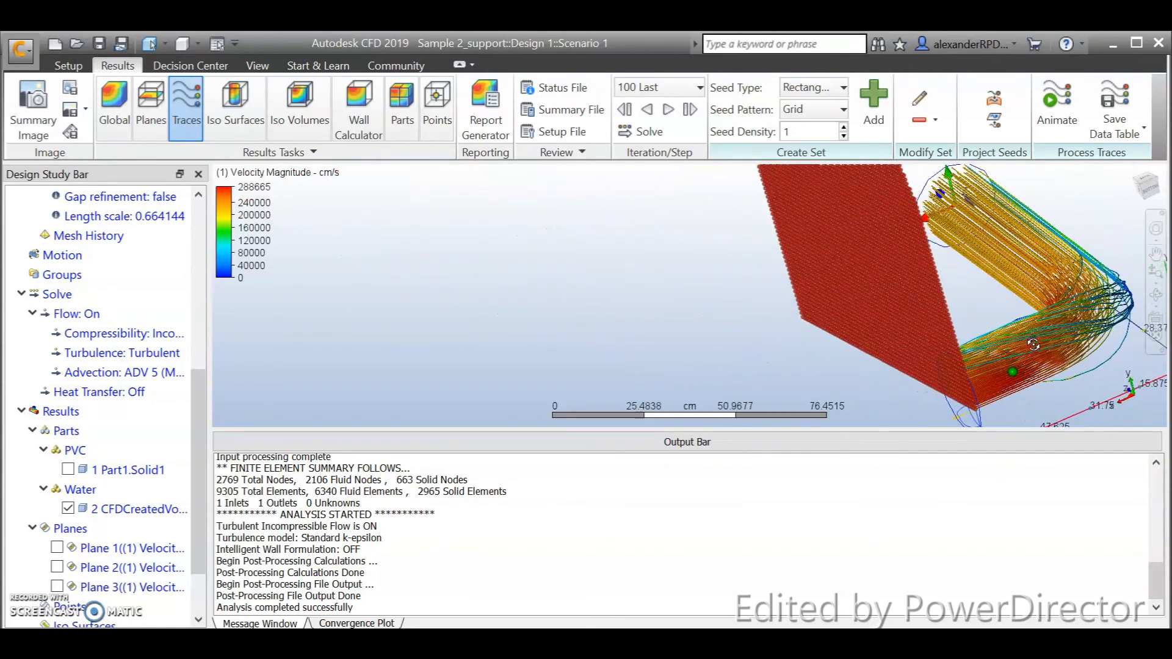
{"action": "left_click_drag", "start_coordinate": [1034, 344], "coordinate": [1015, 334]}
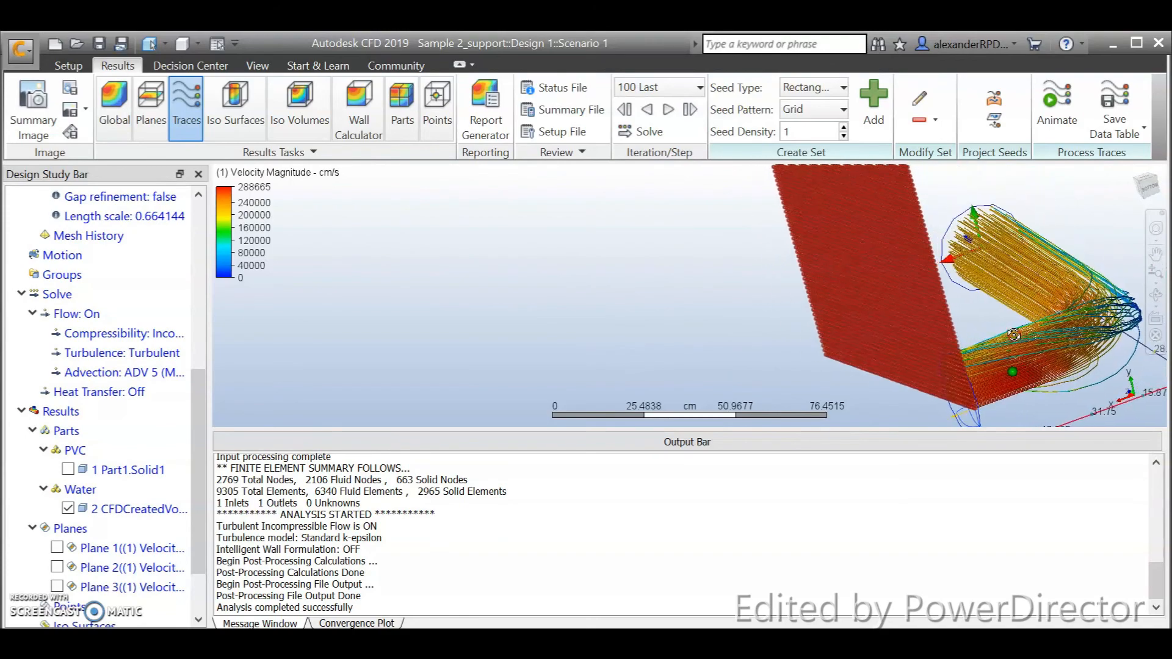
{"action": "left_click_drag", "start_coordinate": [1013, 335], "coordinate": [1001, 321]}
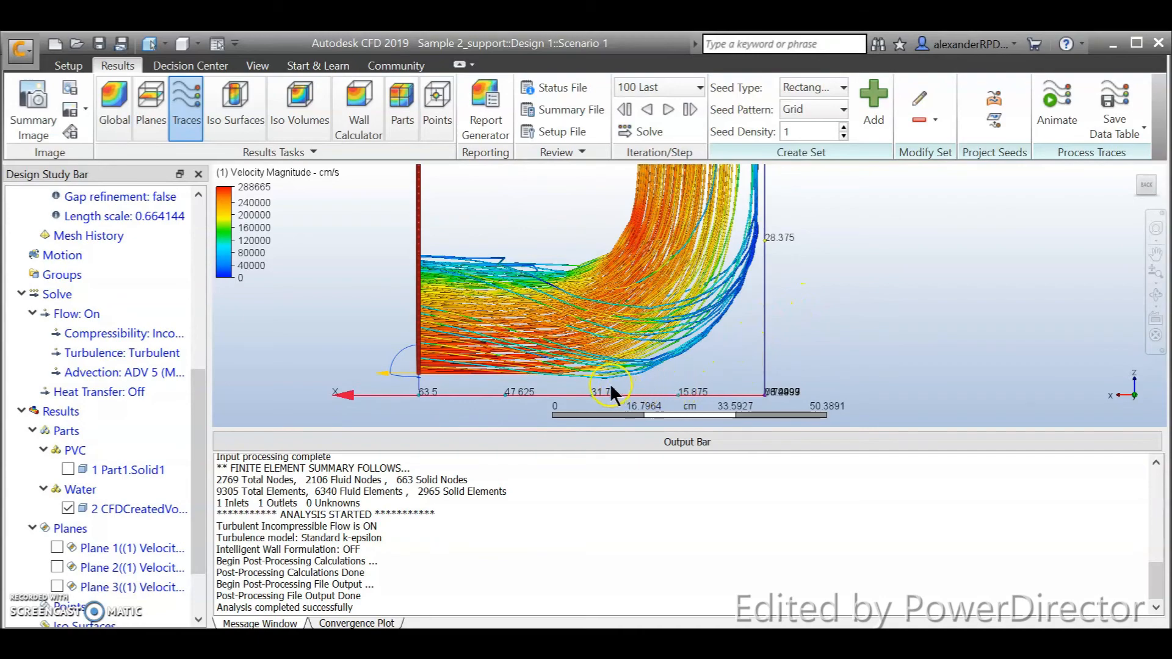
{"action": "mouse_move", "coordinate": [314, 342]}
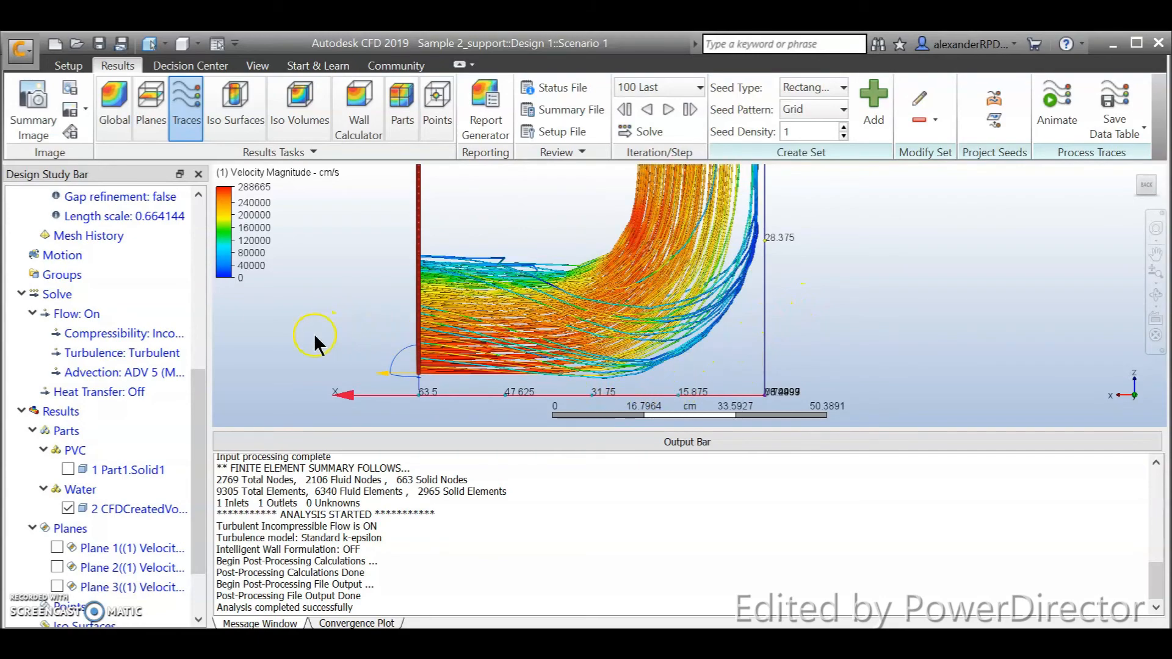
{"action": "mouse_move", "coordinate": [1149, 185]}
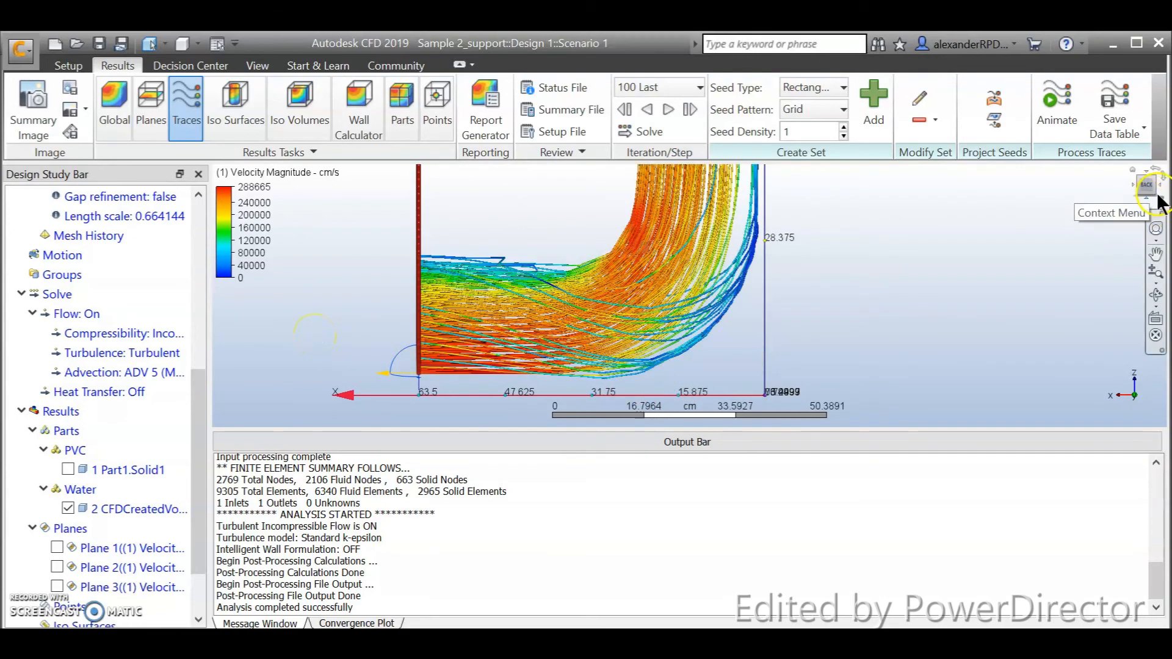
{"action": "left_click", "coordinate": [1154, 185]}
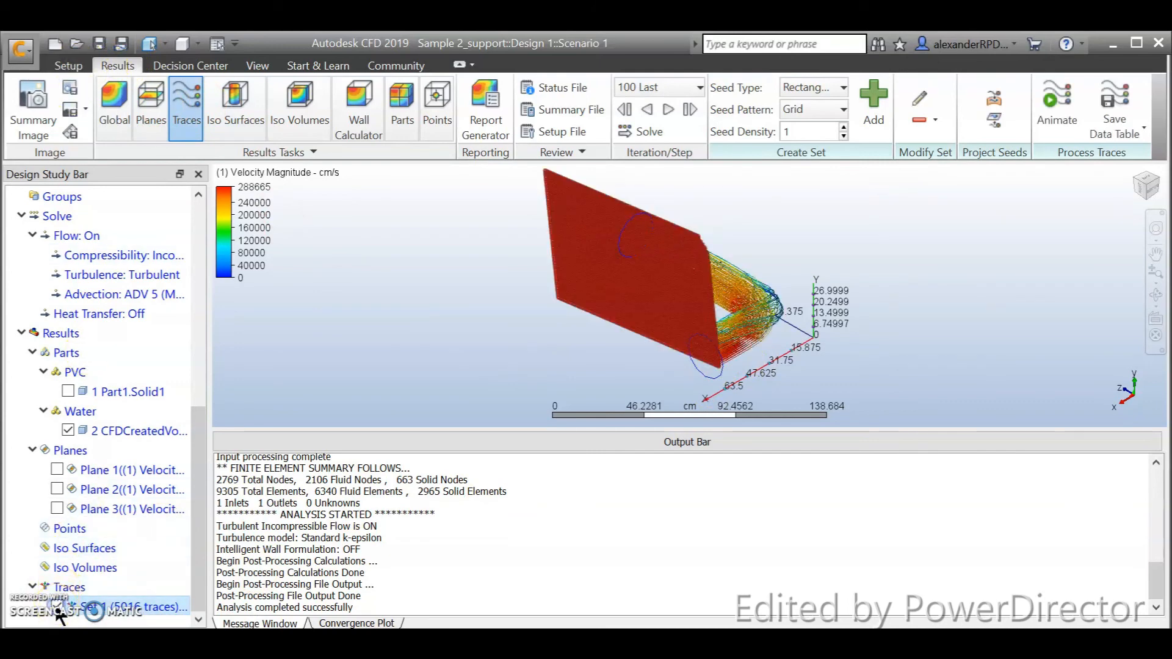
Step: Turn on Plane 1, Plane 2 and Plane 3 so the velocity planes display with the traces through the elbow
{"action": "left_click", "coordinate": [149, 105]}
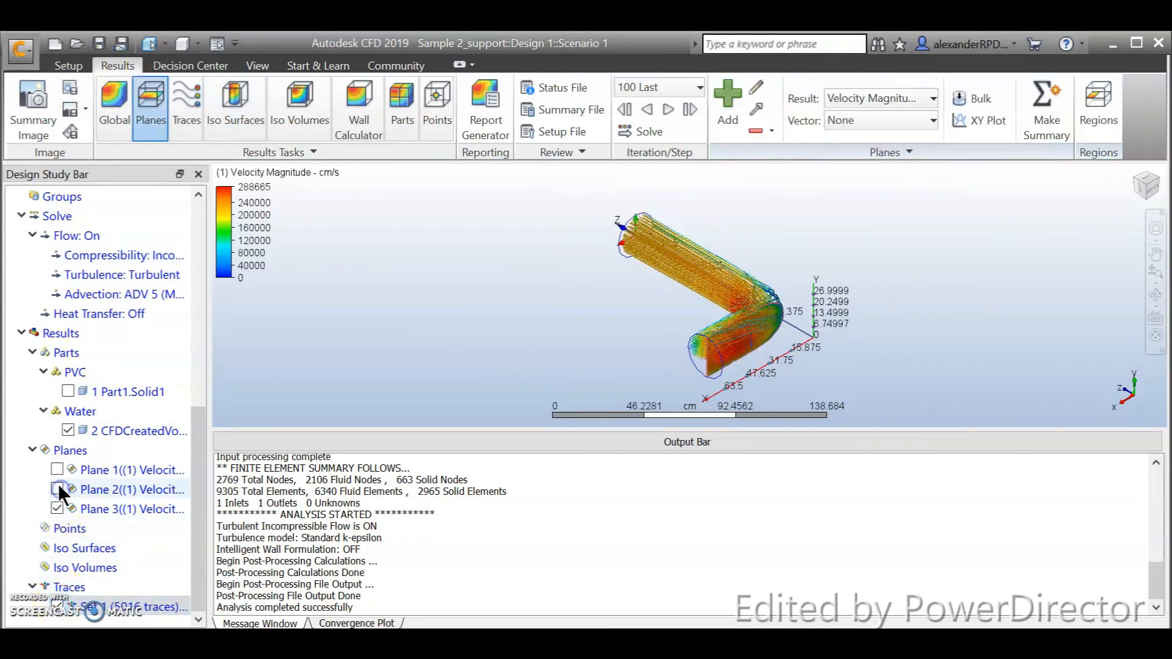
{"action": "left_click", "coordinate": [58, 469]}
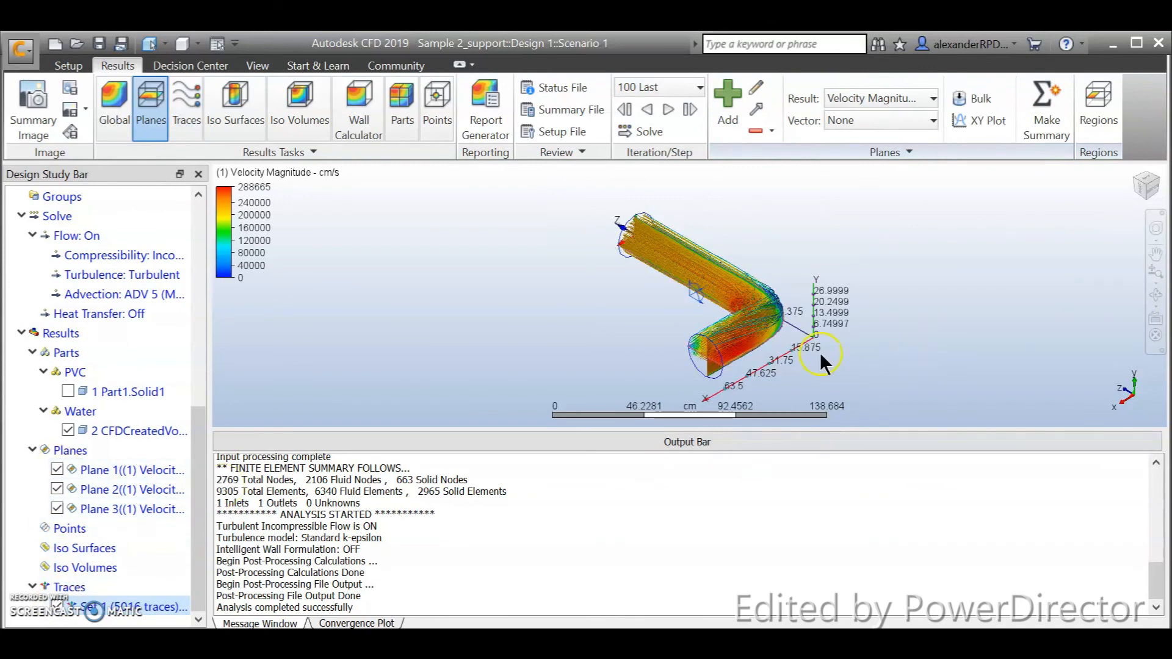
{"action": "left_click_drag", "start_coordinate": [822, 363], "coordinate": [688, 295]}
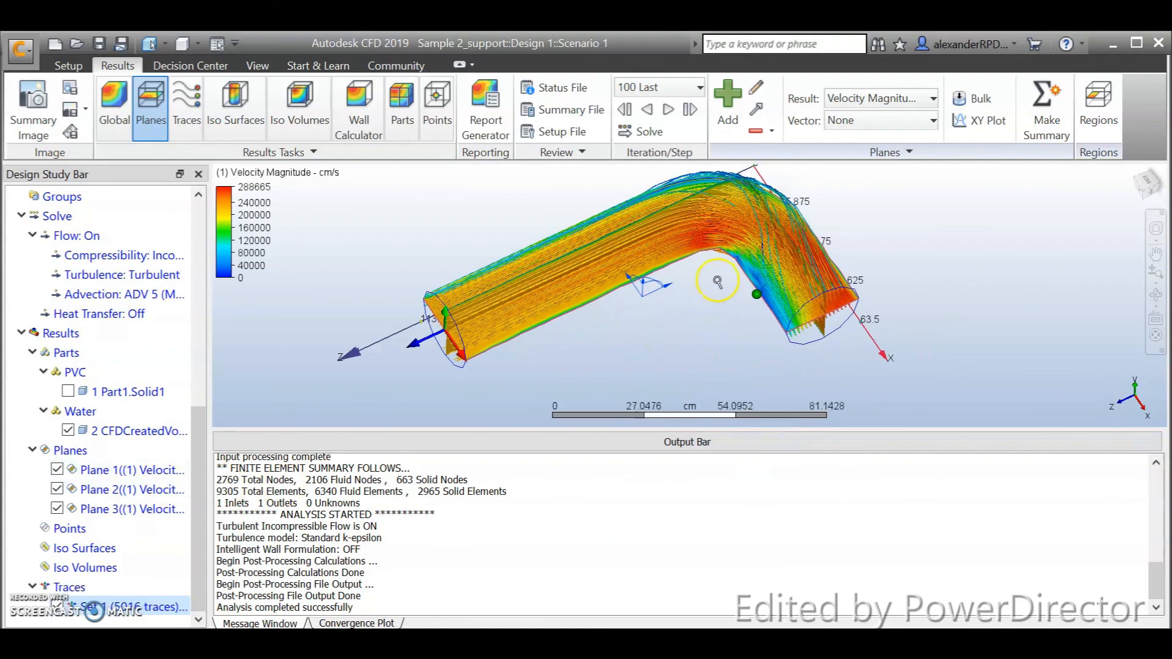
{"action": "left_click_drag", "start_coordinate": [718, 281], "coordinate": [687, 358]}
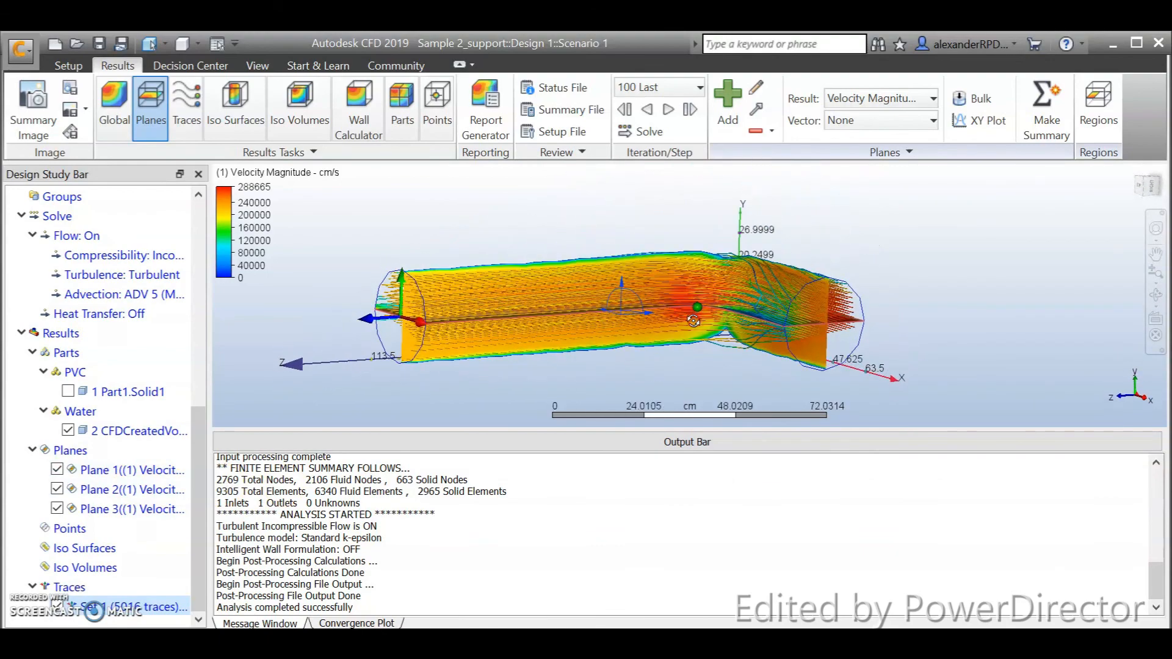
{"action": "left_click_drag", "start_coordinate": [694, 320], "coordinate": [701, 374]}
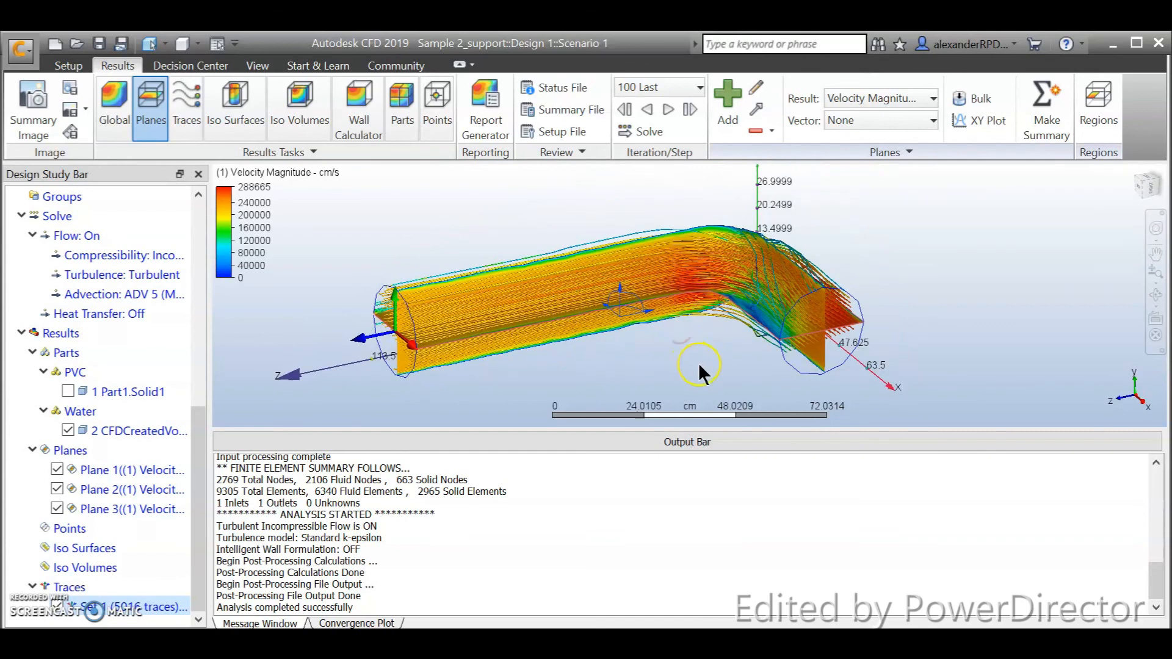